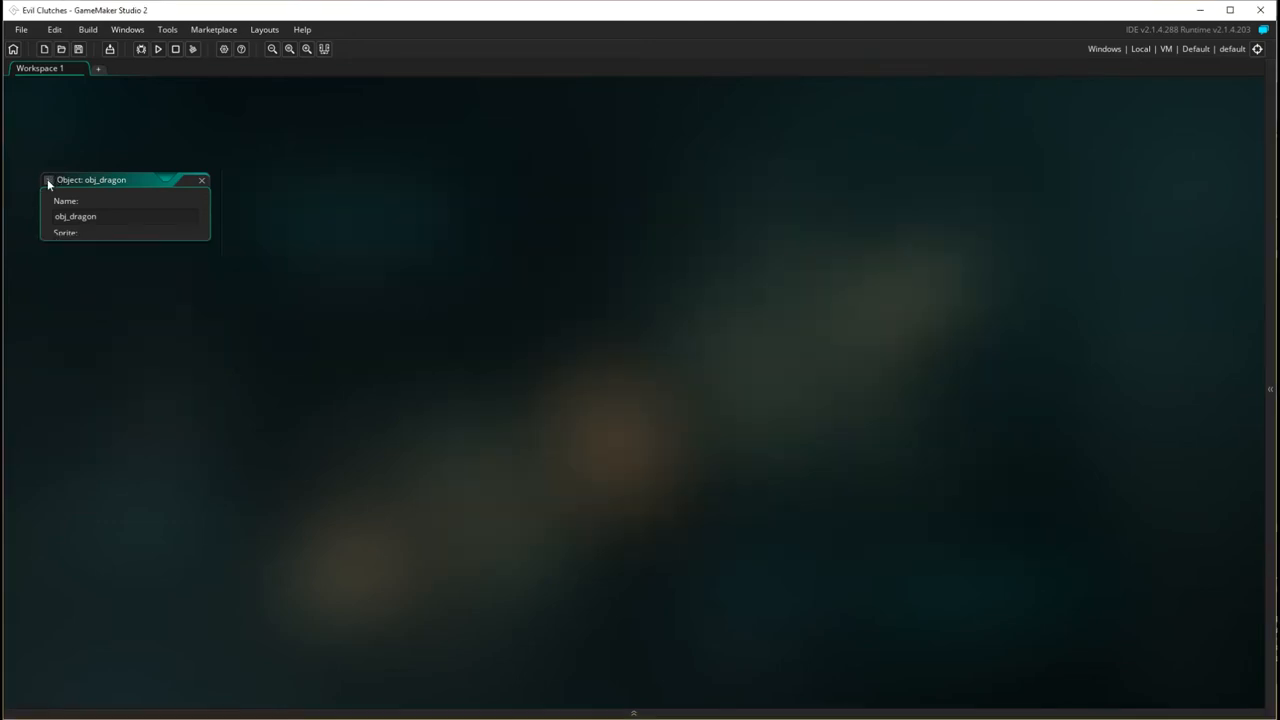
Collapse the obj_dragon editor so the Resources list of sprites, objects and rooms shows
{"action": "left_click", "coordinate": [48, 180]}
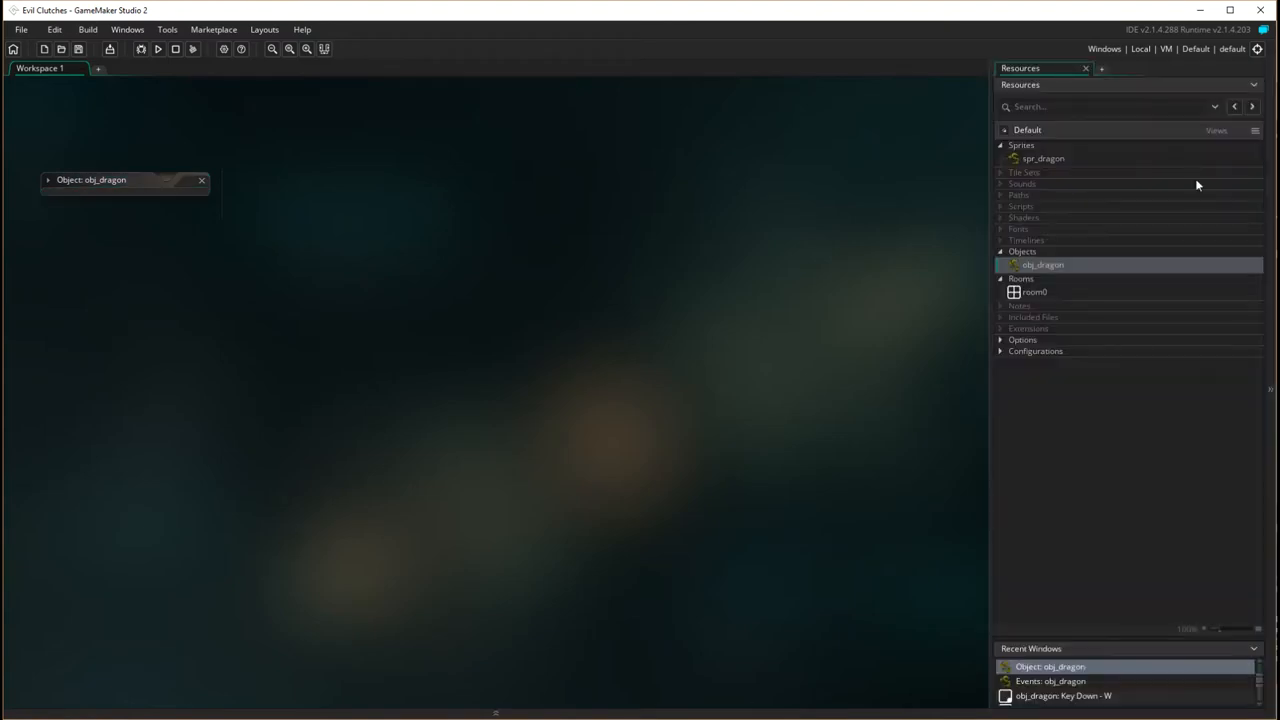
{"action": "mouse_move", "coordinate": [1126, 340]}
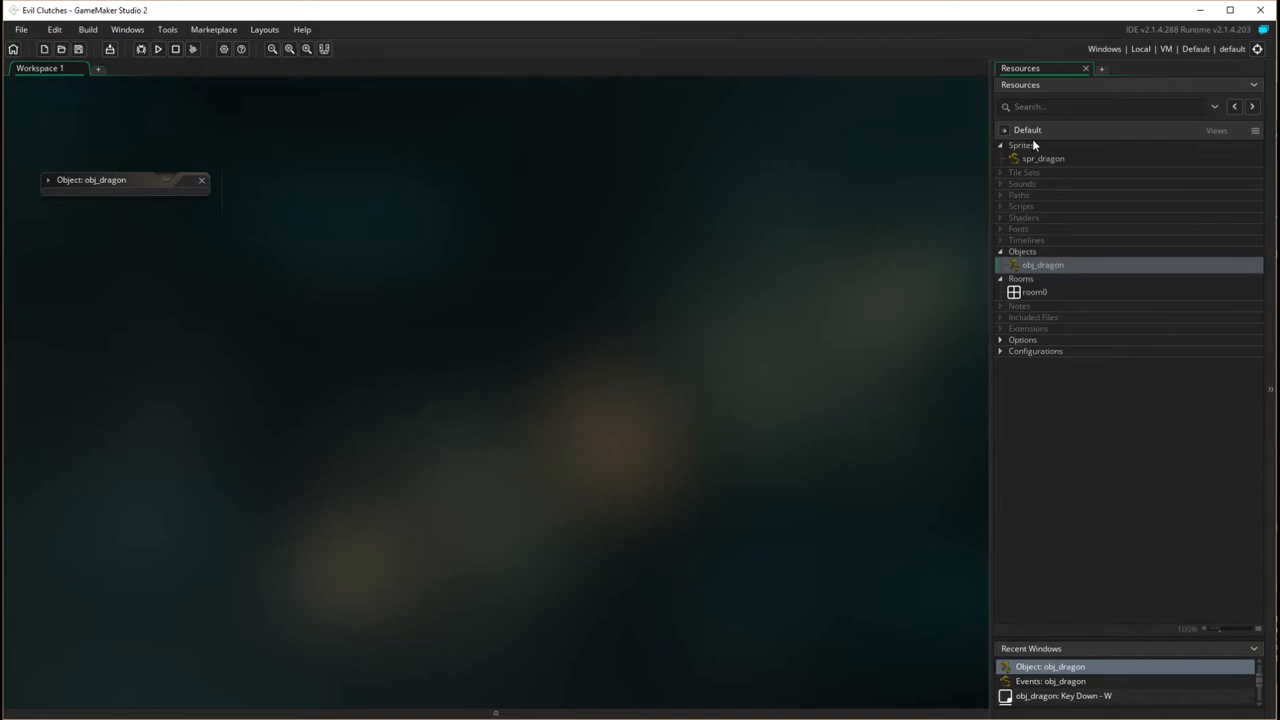
Add a new sprite with the four Boss.gif frames imported and name it spr_boss
{"action": "right_click", "coordinate": [1020, 144]}
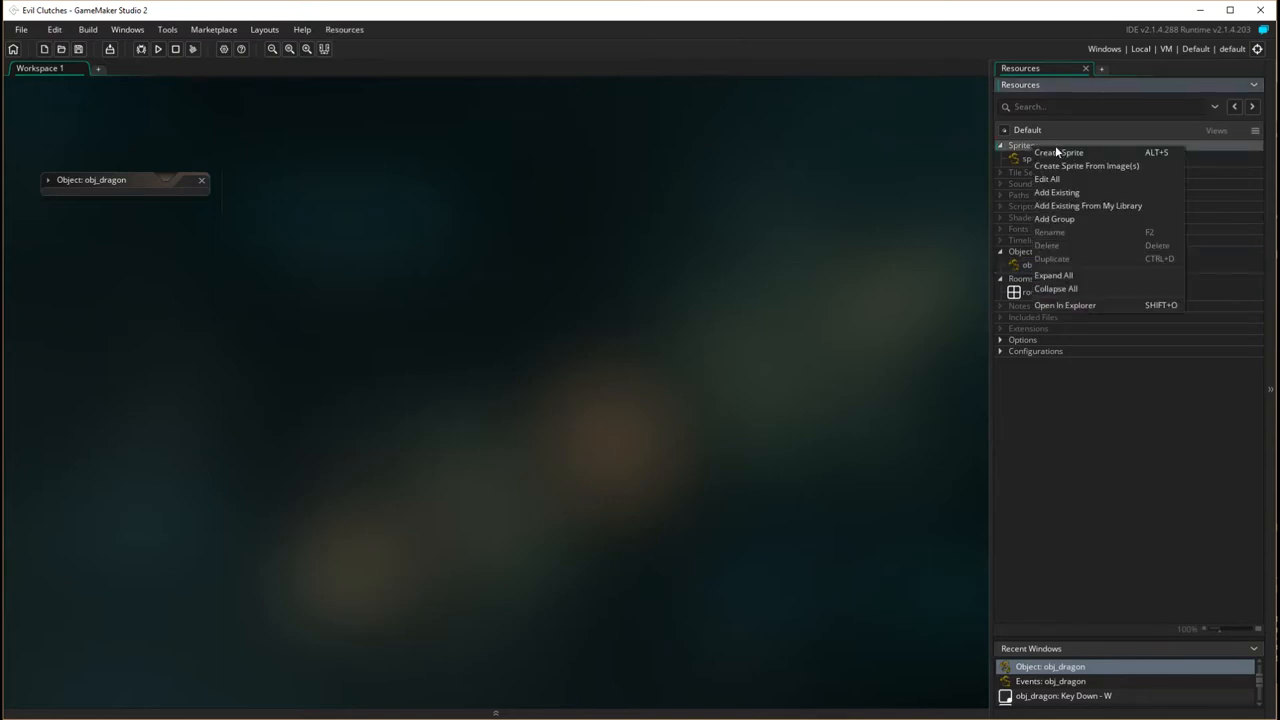
{"action": "left_click", "coordinate": [1060, 152]}
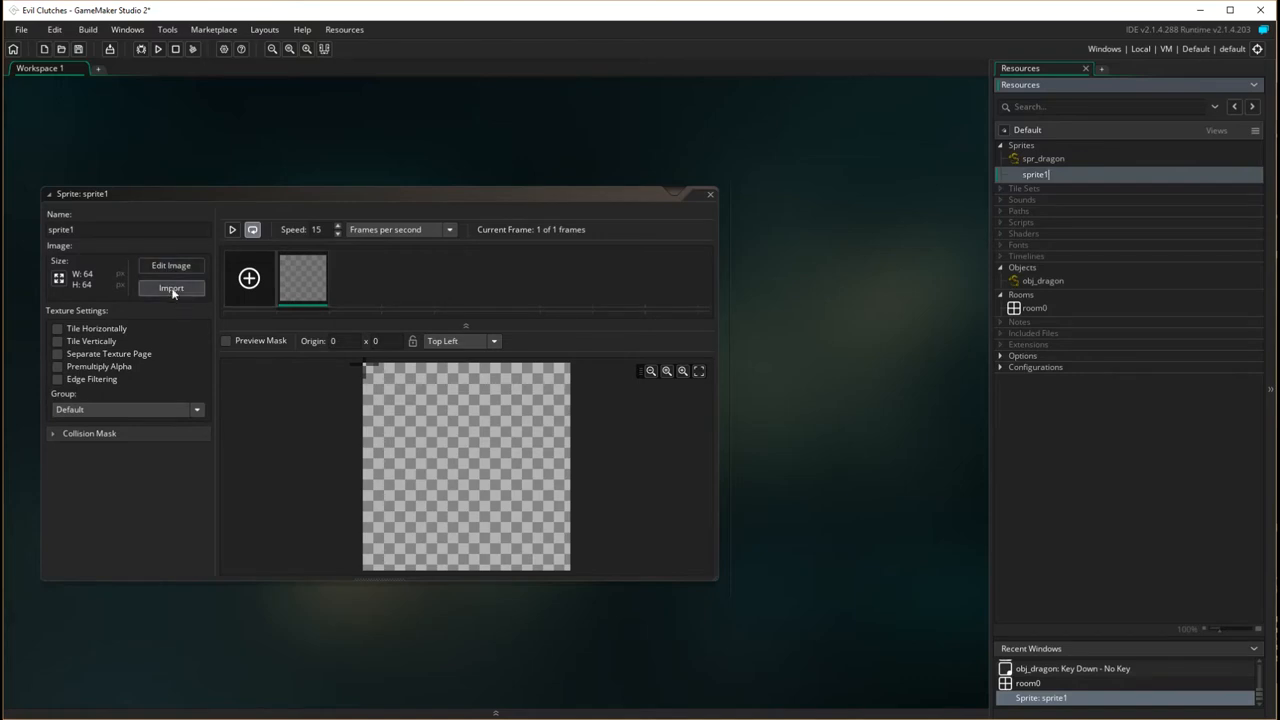
{"action": "left_click", "coordinate": [172, 288]}
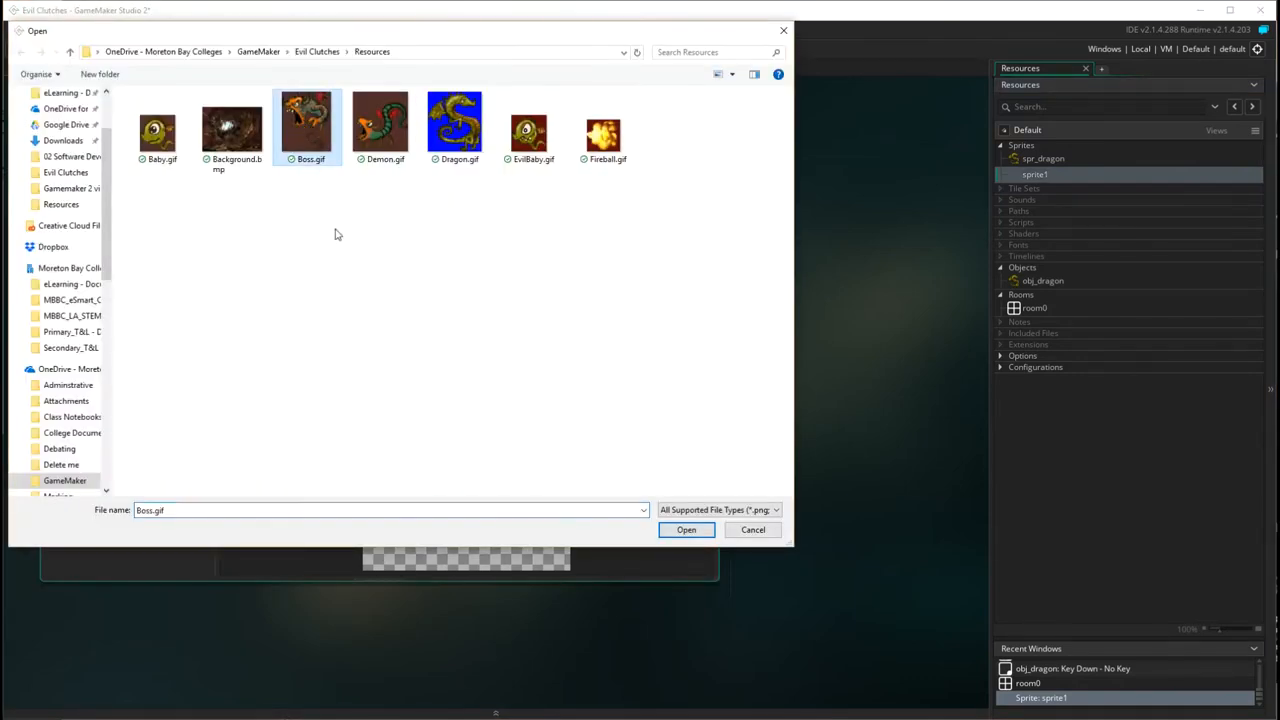
{"action": "left_click", "coordinate": [686, 528]}
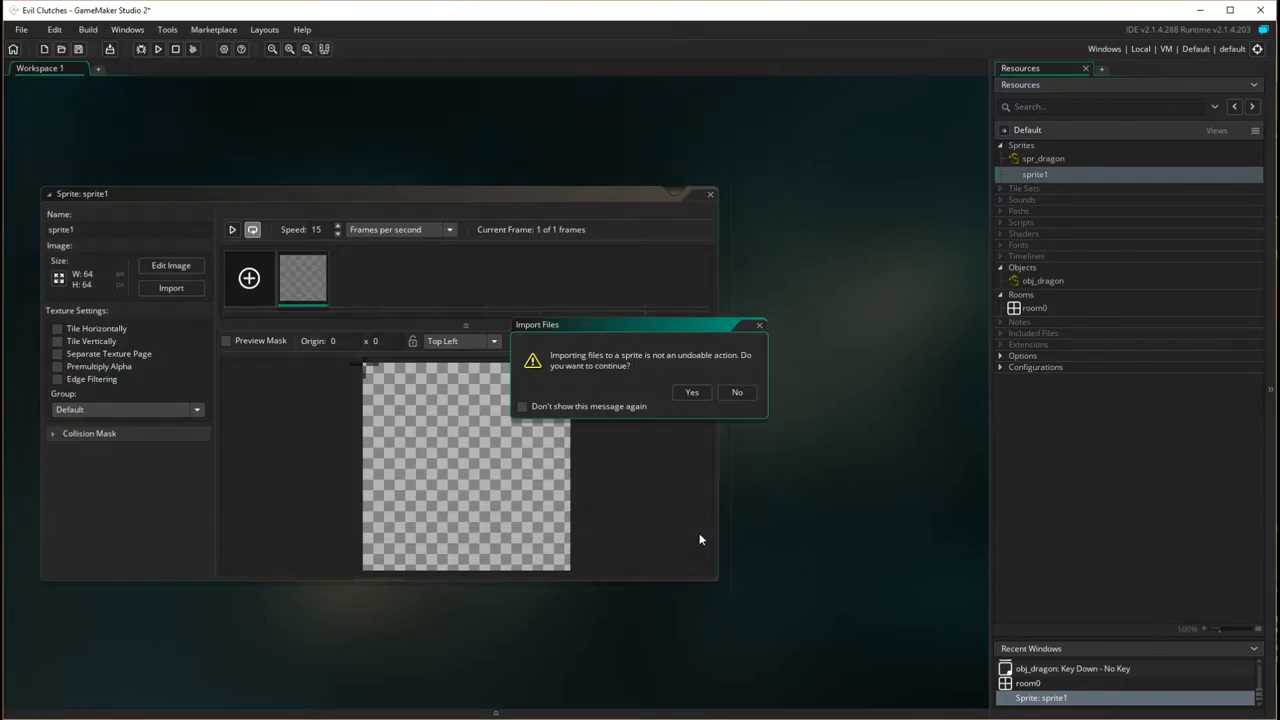
{"action": "left_click", "coordinate": [692, 390]}
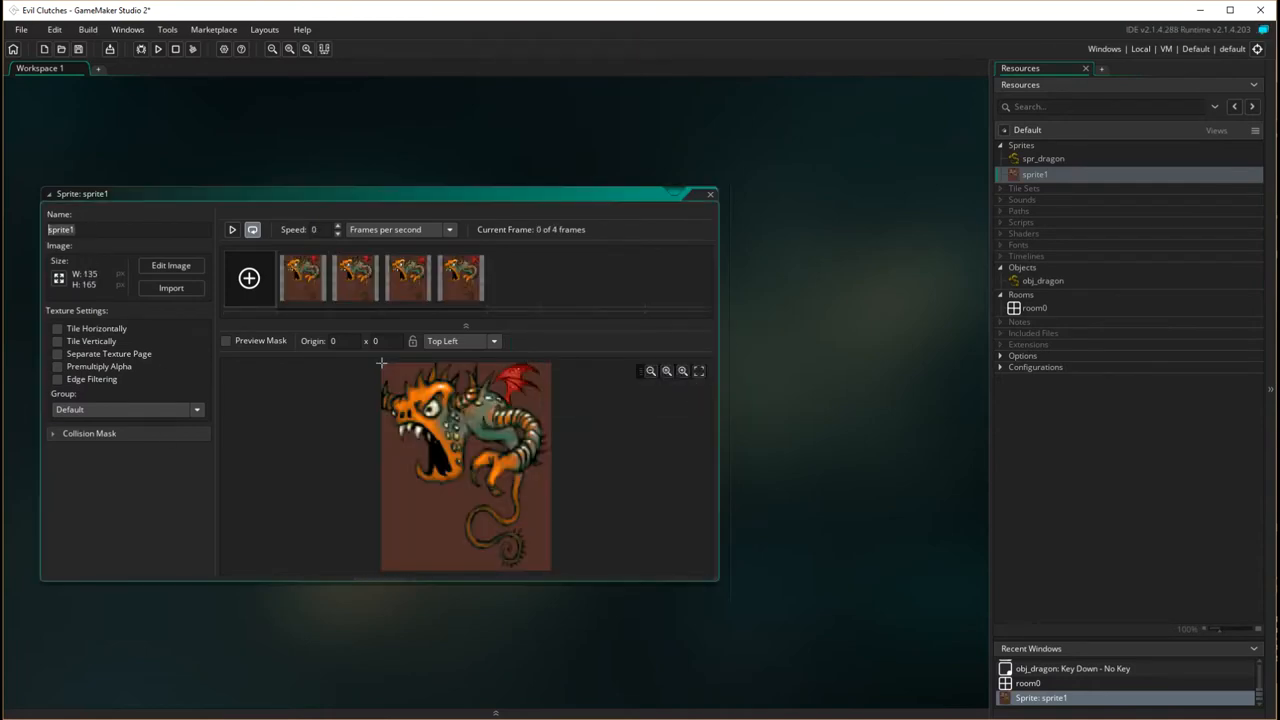
{"action": "type", "text": "spr_boss"}
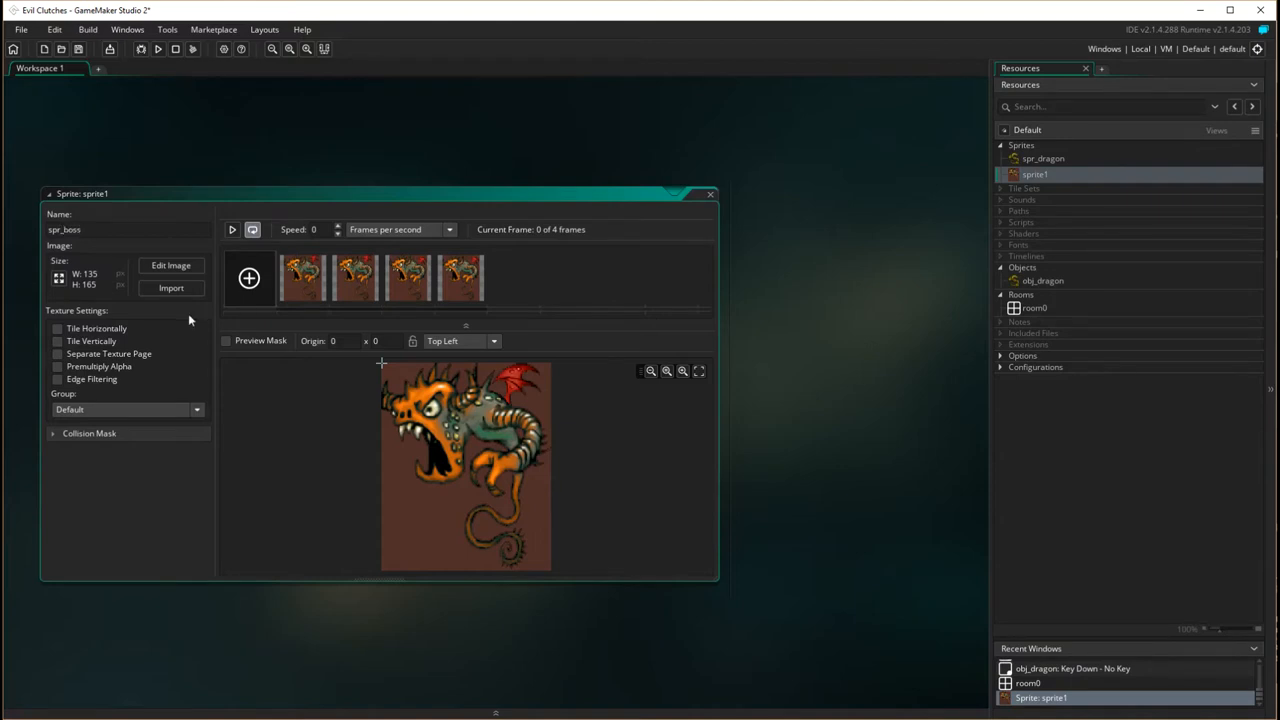
{"action": "mouse_move", "coordinate": [172, 264]}
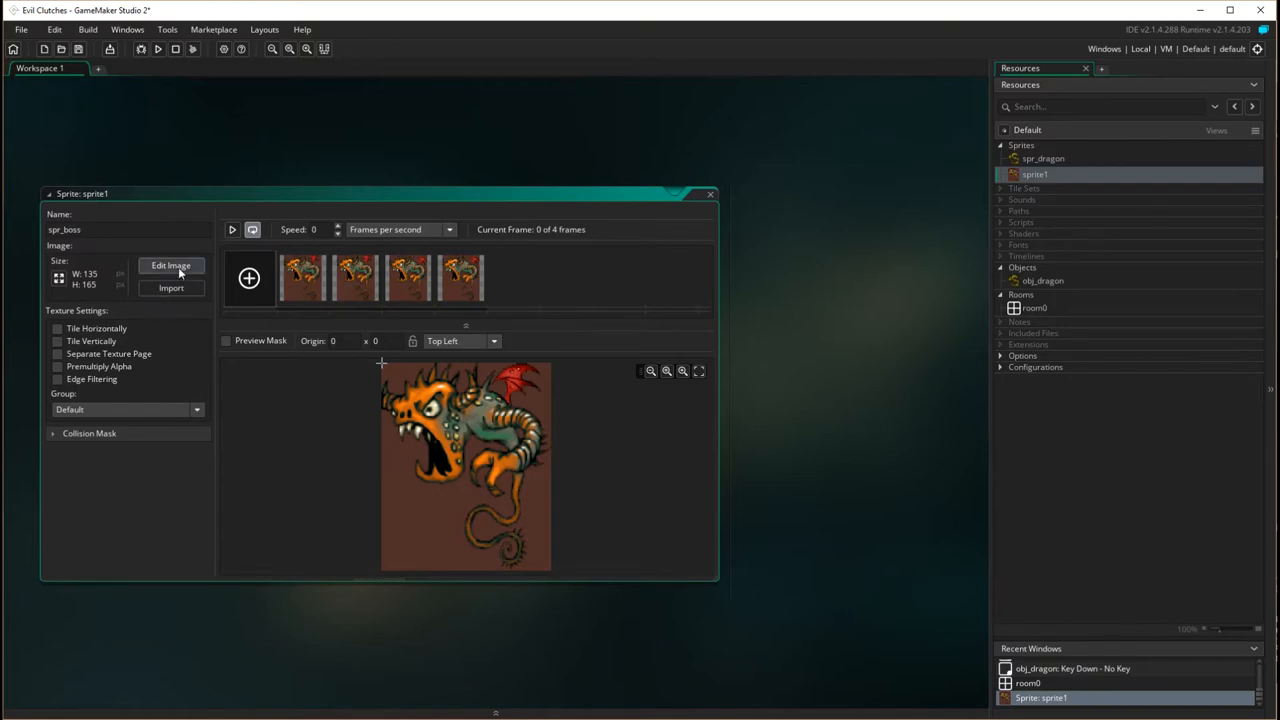
Erase the brown background from each spr_boss frame with the Colour remove tool
{"action": "left_click", "coordinate": [172, 264]}
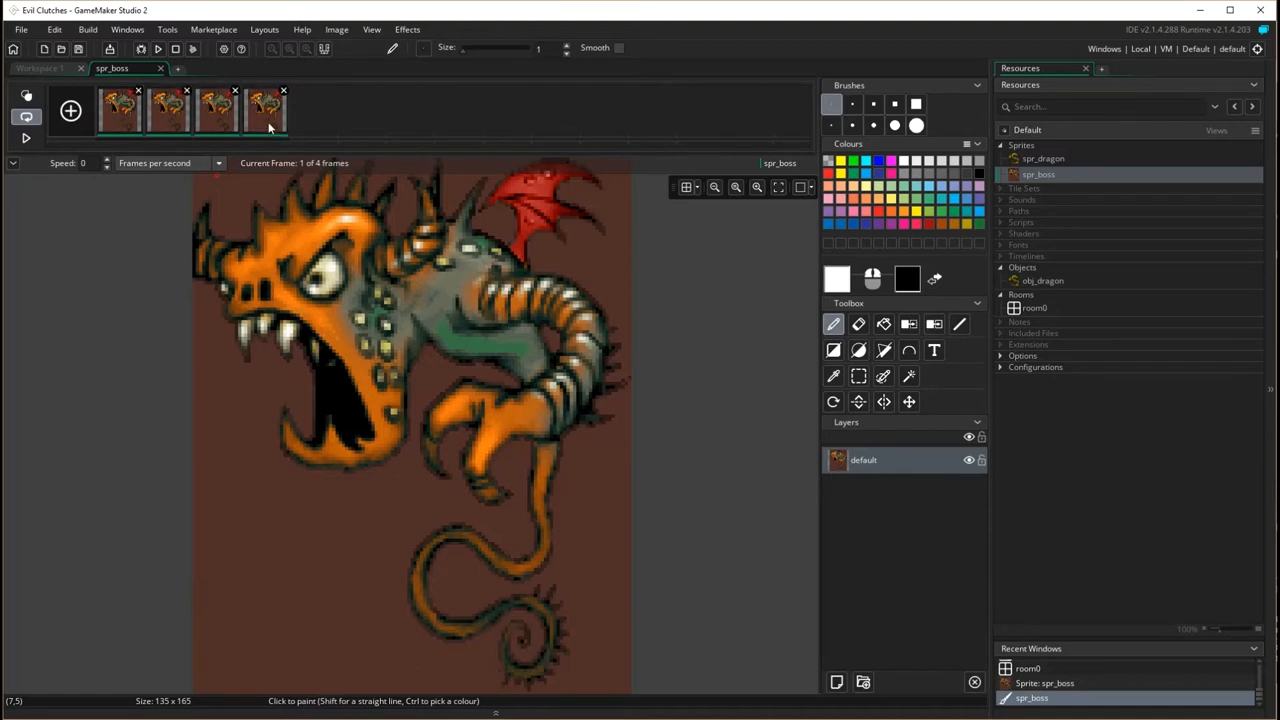
{"action": "mouse_move", "coordinate": [908, 324]}
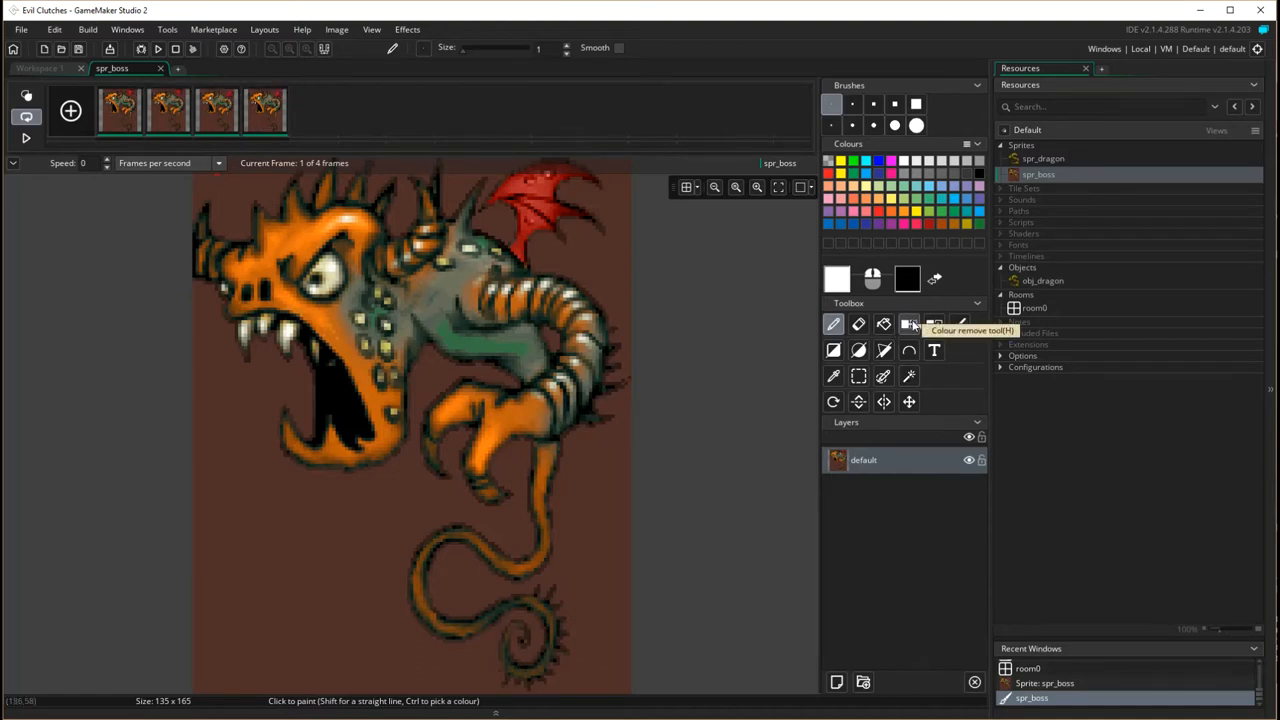
{"action": "left_click", "coordinate": [908, 324]}
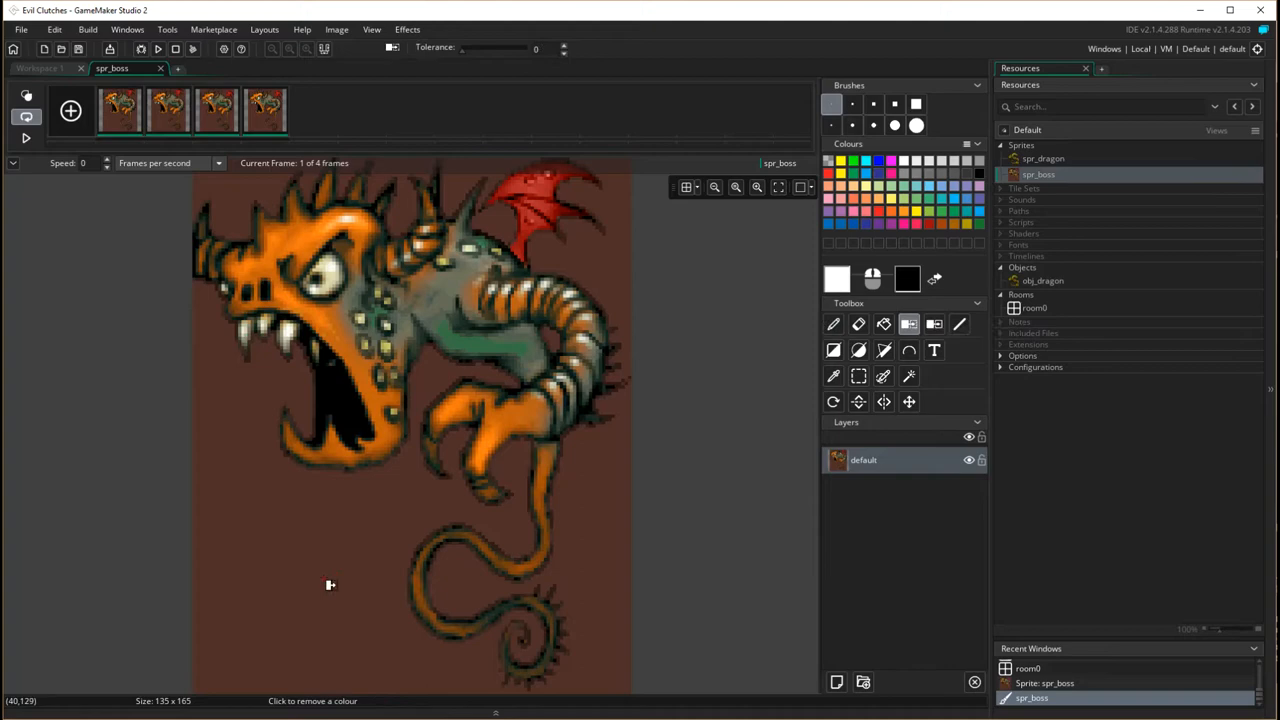
{"action": "left_click", "coordinate": [330, 584]}
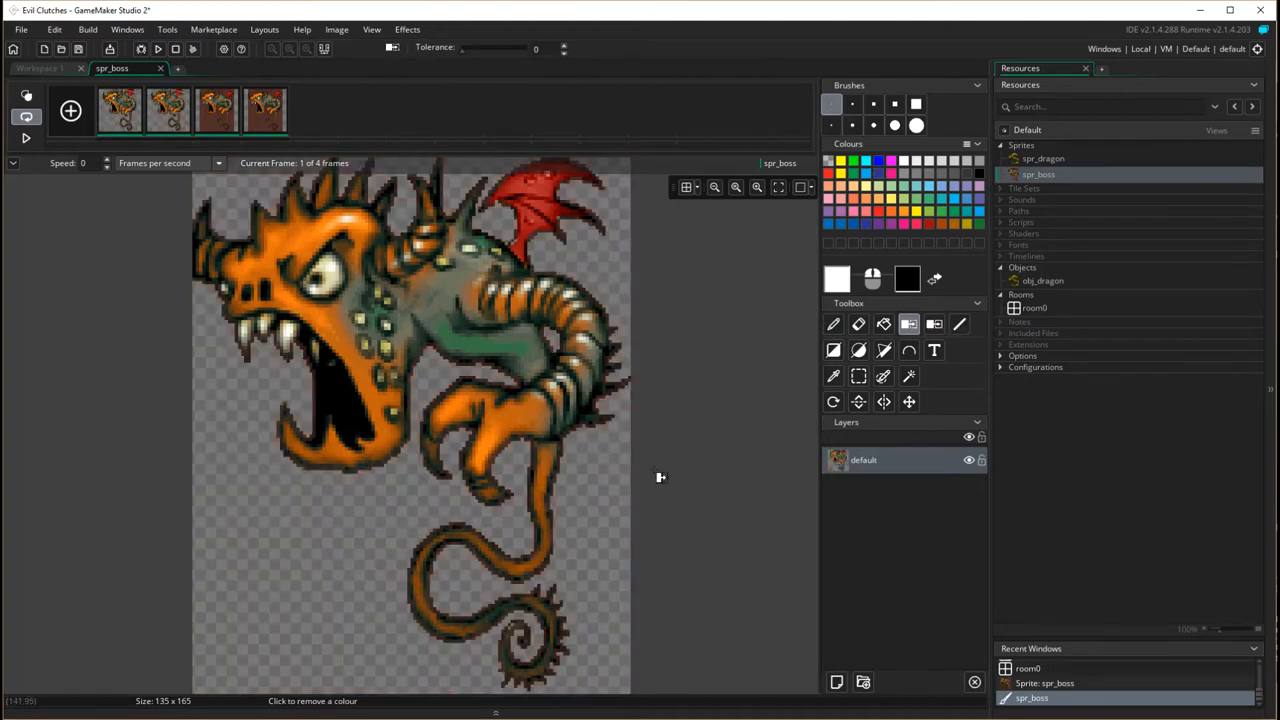
{"action": "mouse_move", "coordinate": [212, 124]}
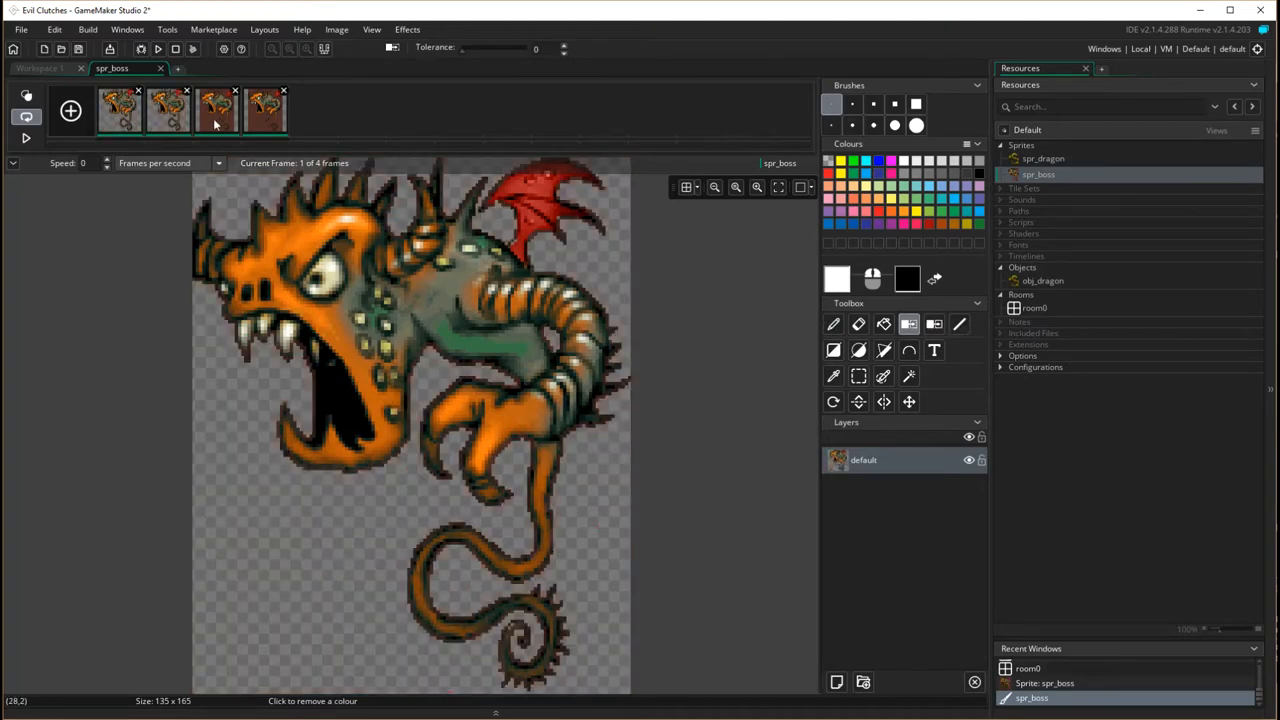
{"action": "left_click", "coordinate": [216, 108]}
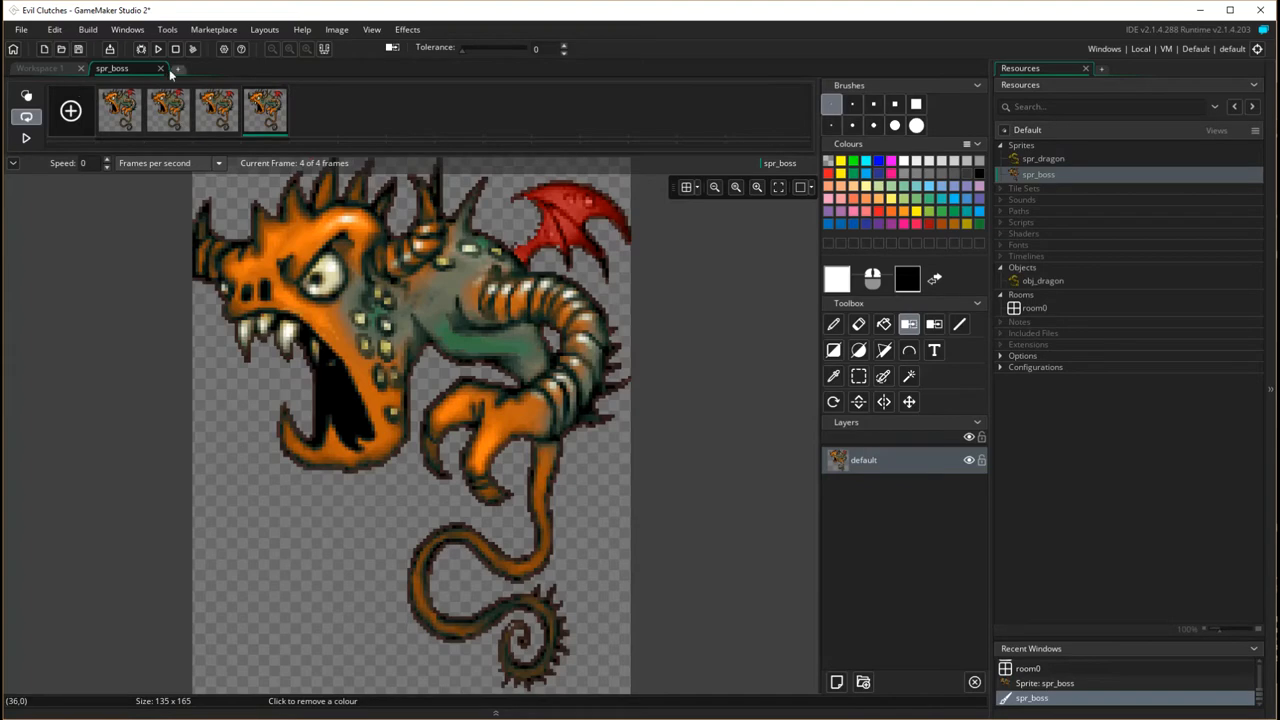
Set spr_boss to 24 frames per second, preview the animation, and close the sprite
{"action": "left_click", "coordinate": [160, 68]}
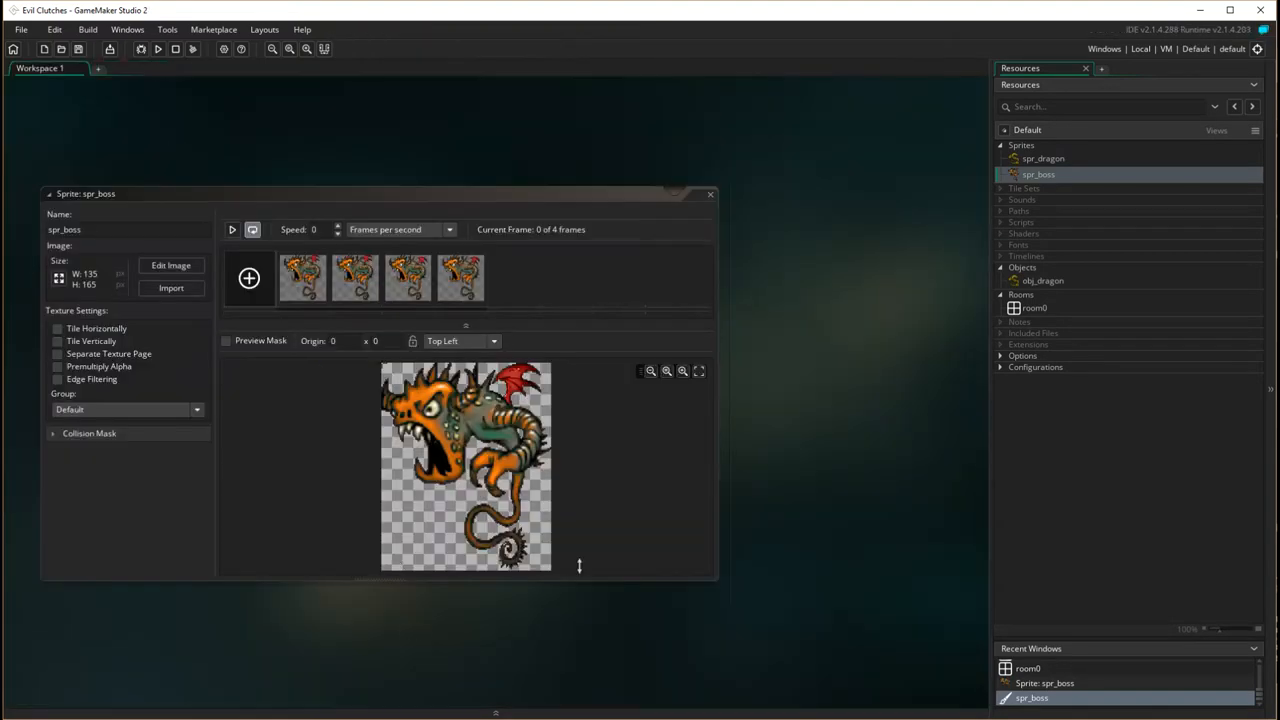
{"action": "left_click", "coordinate": [232, 228]}
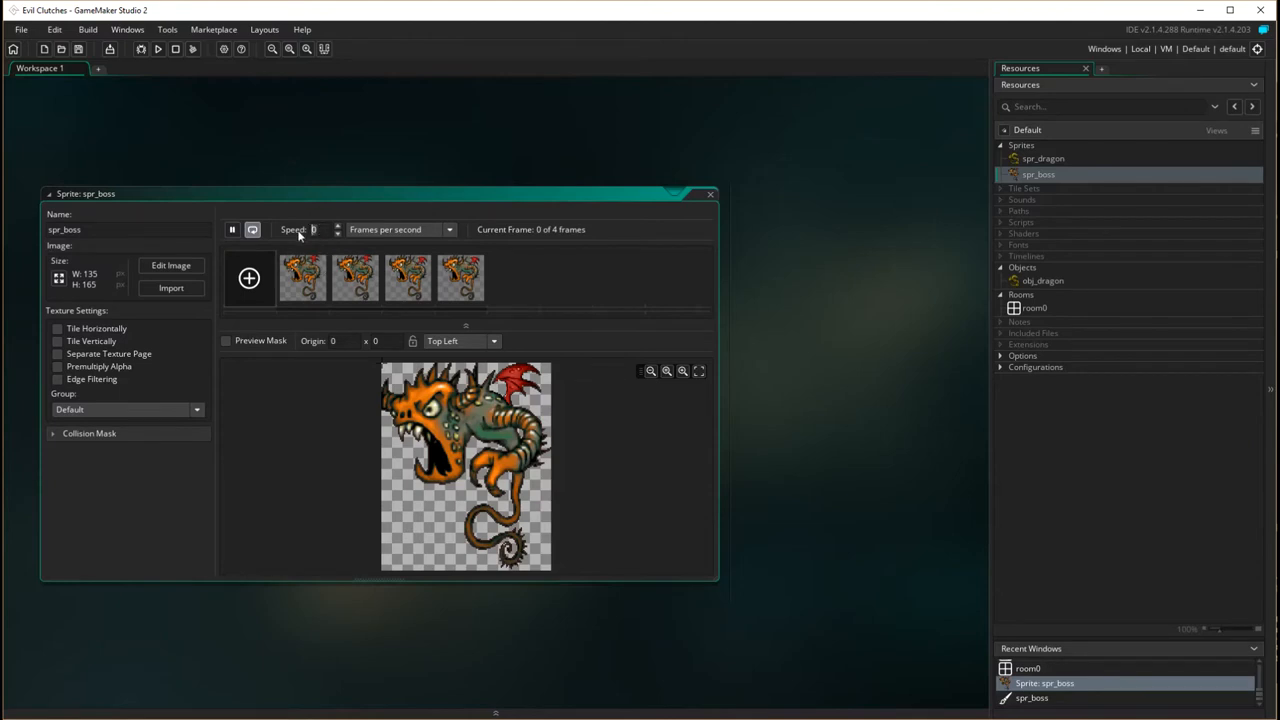
{"action": "left_click", "coordinate": [232, 228]}
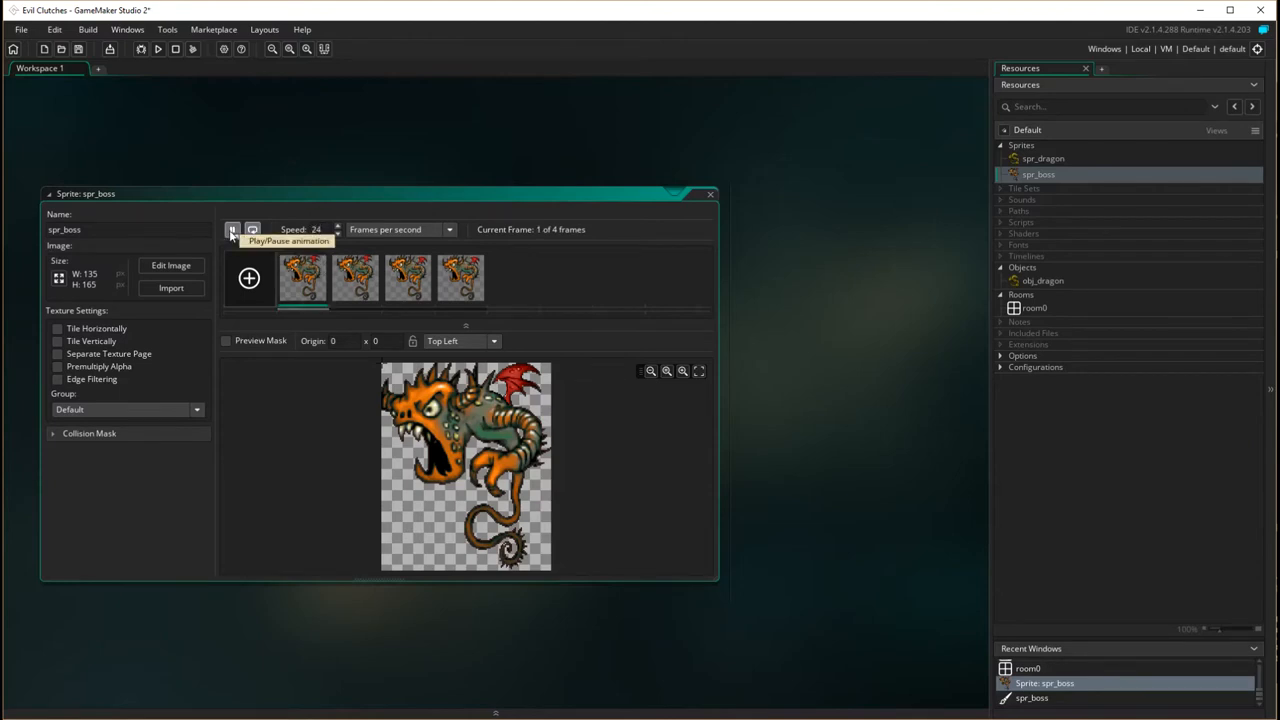
{"action": "left_click", "coordinate": [232, 228]}
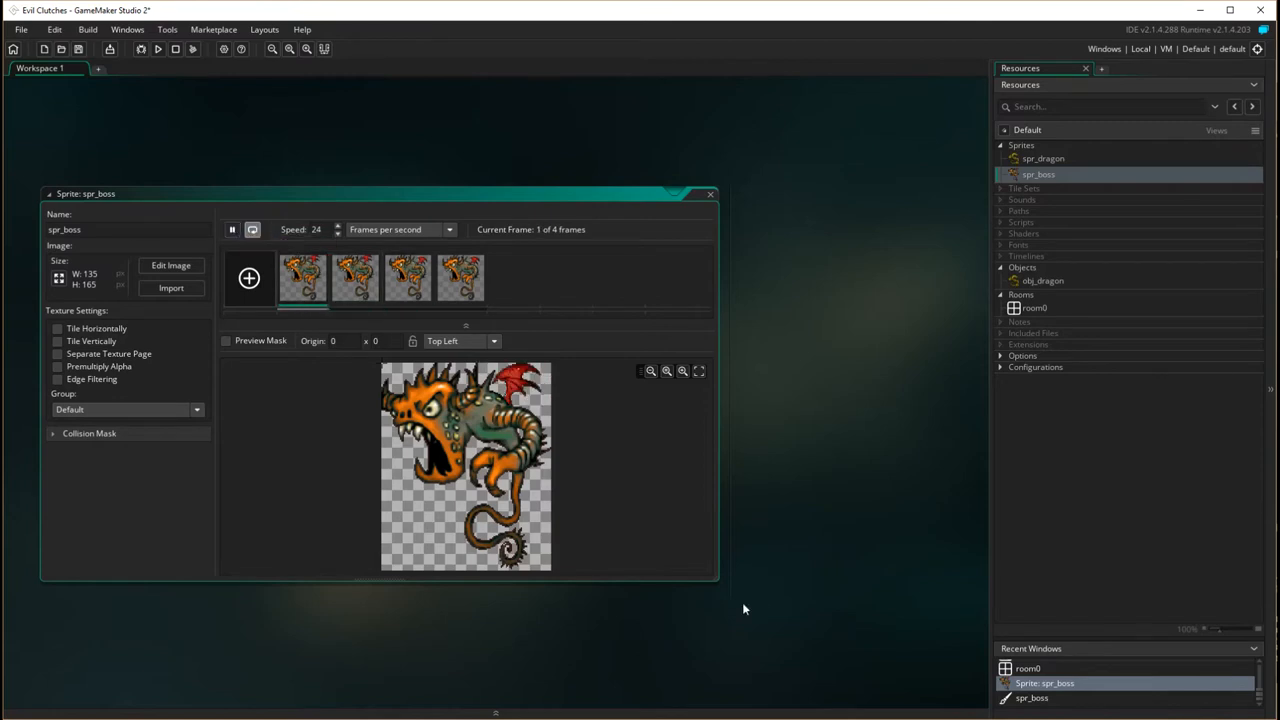
{"action": "left_click", "coordinate": [460, 278]}
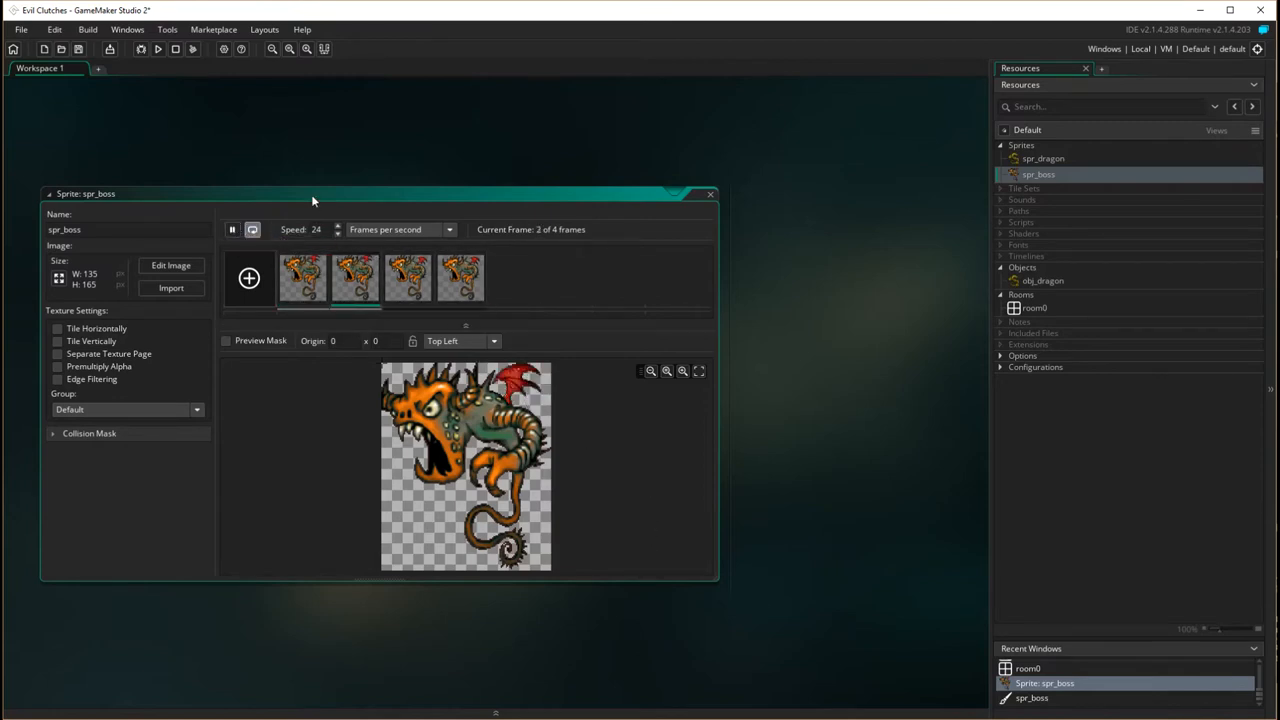
{"action": "mouse_move", "coordinate": [700, 176]}
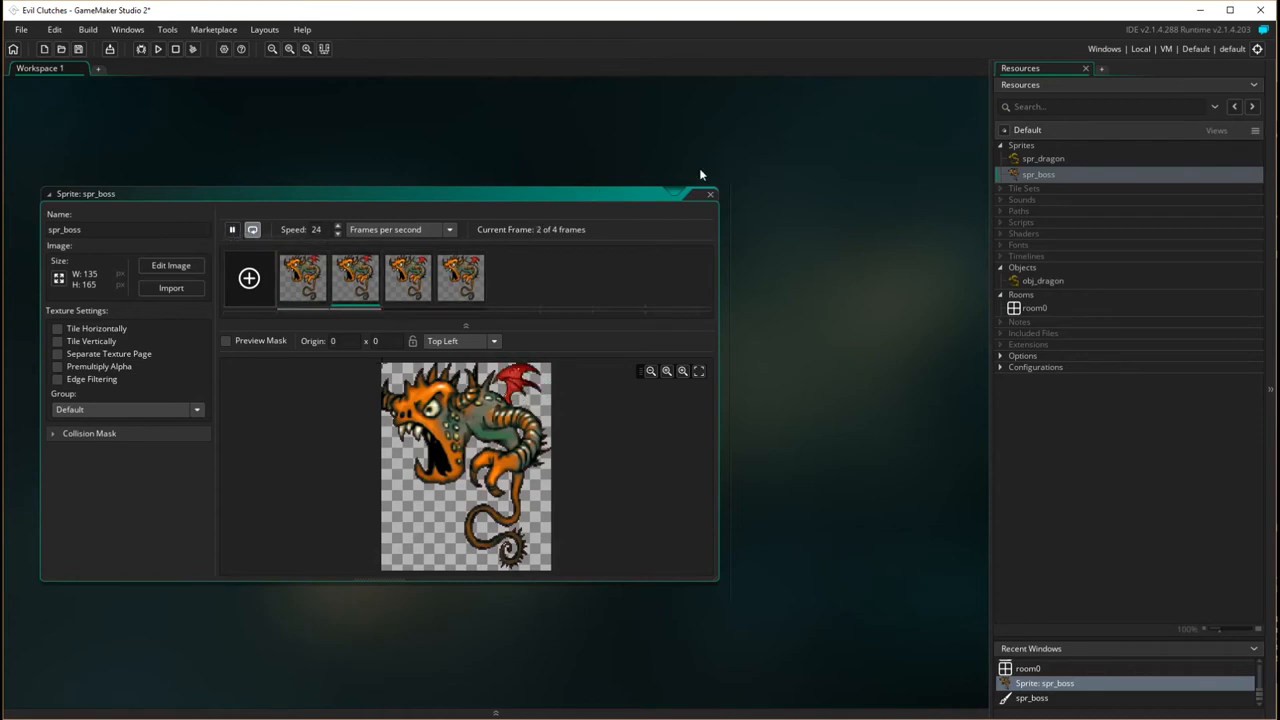
{"action": "left_click", "coordinate": [710, 194]}
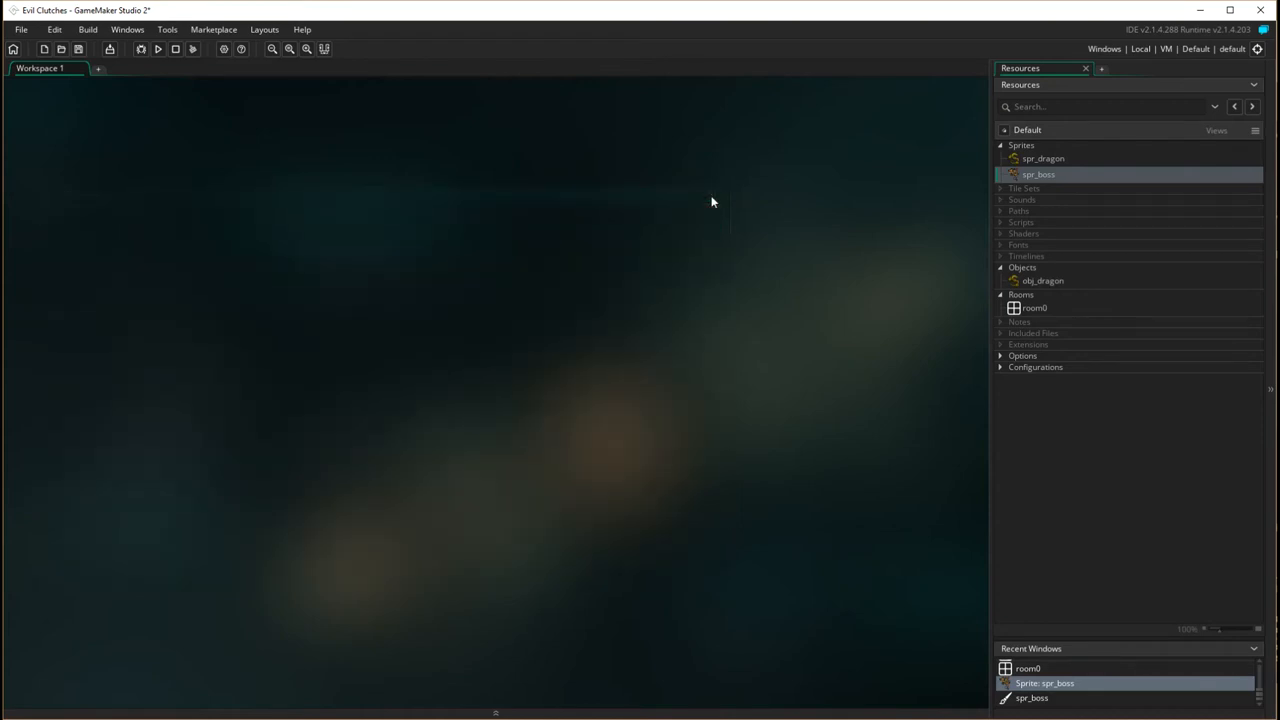
{"action": "mouse_move", "coordinate": [1110, 302]}
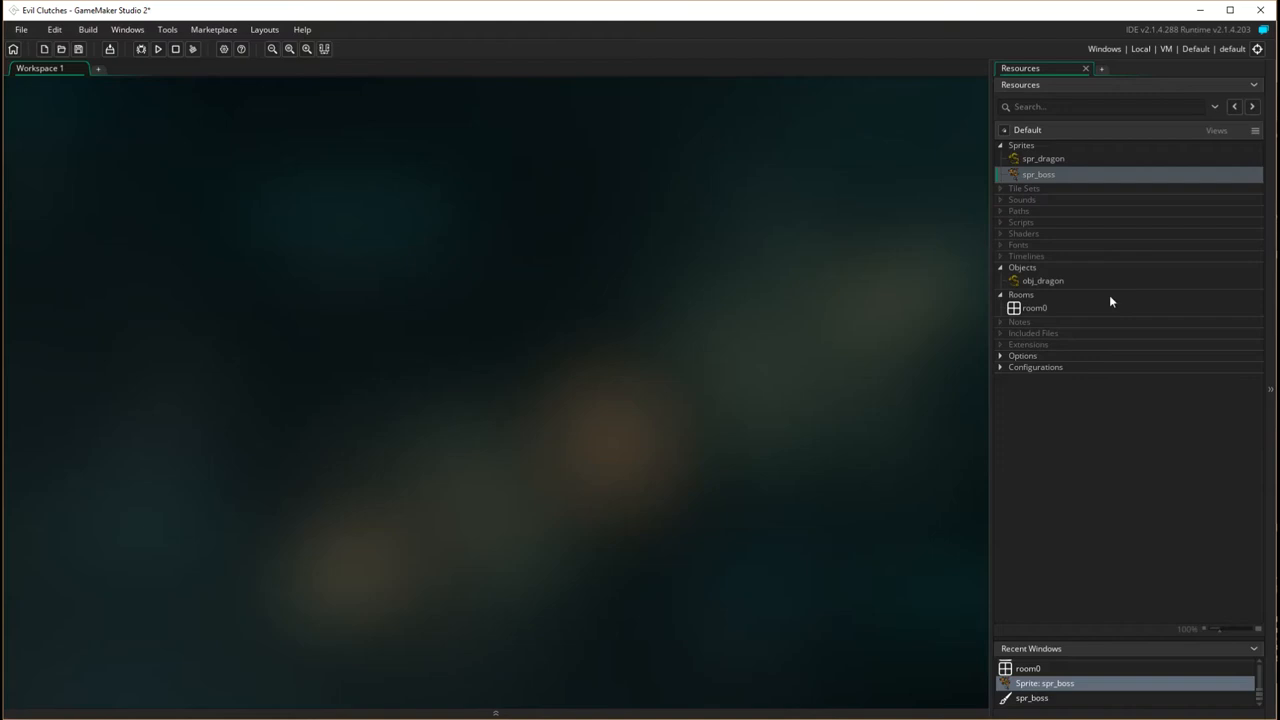
Create object obj_boss and assign spr_boss as its sprite
{"action": "right_click", "coordinate": [1022, 268]}
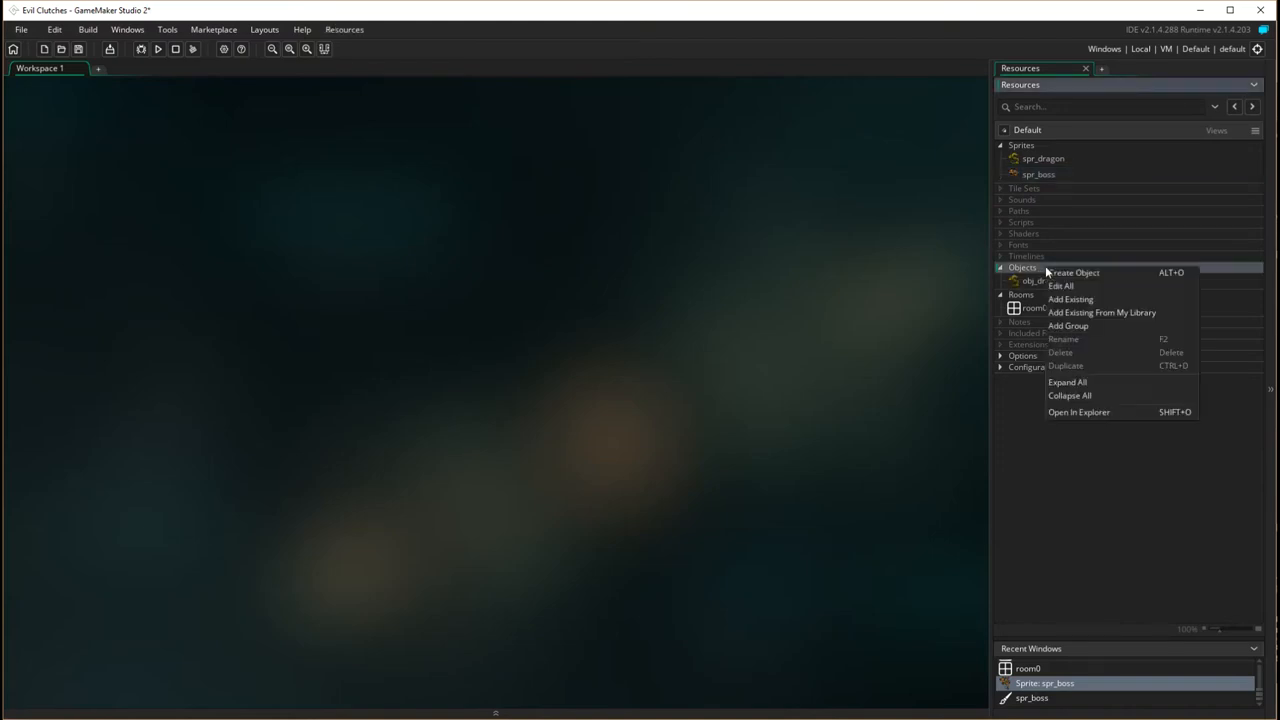
{"action": "left_click", "coordinate": [1072, 272]}
{"action": "type", "text": "o"}
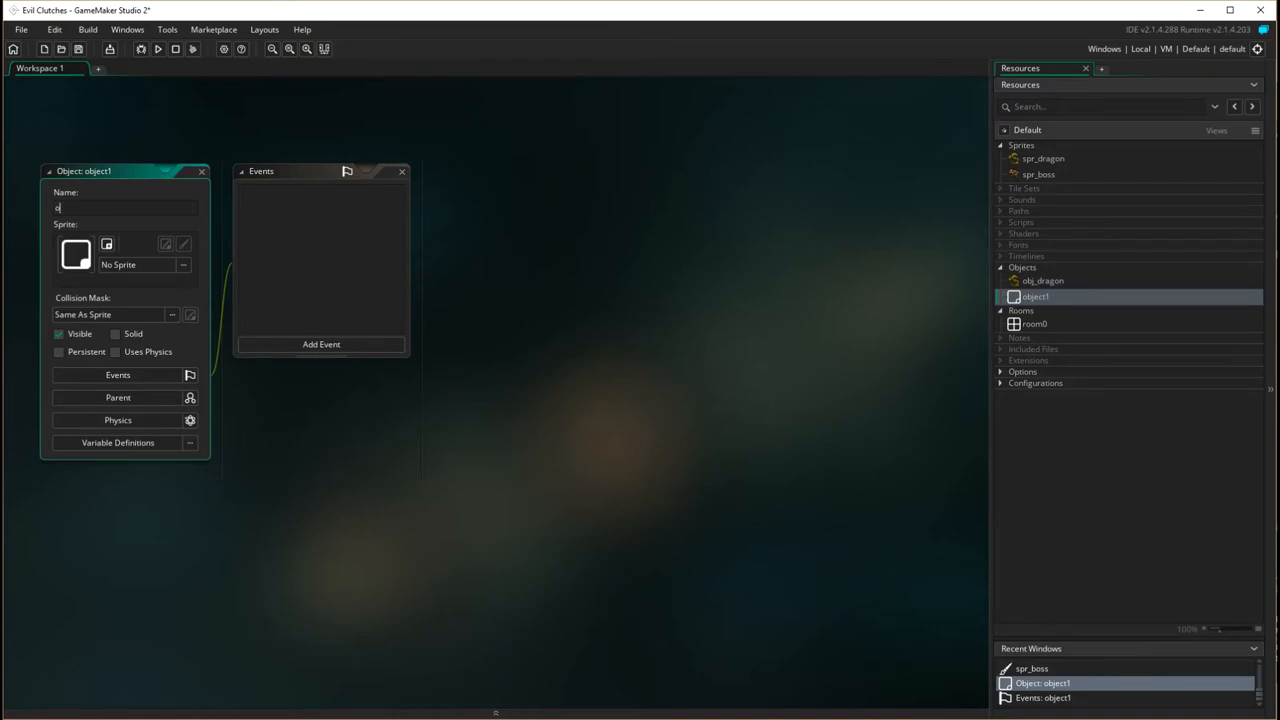
{"action": "type", "text": "bj_bas"}
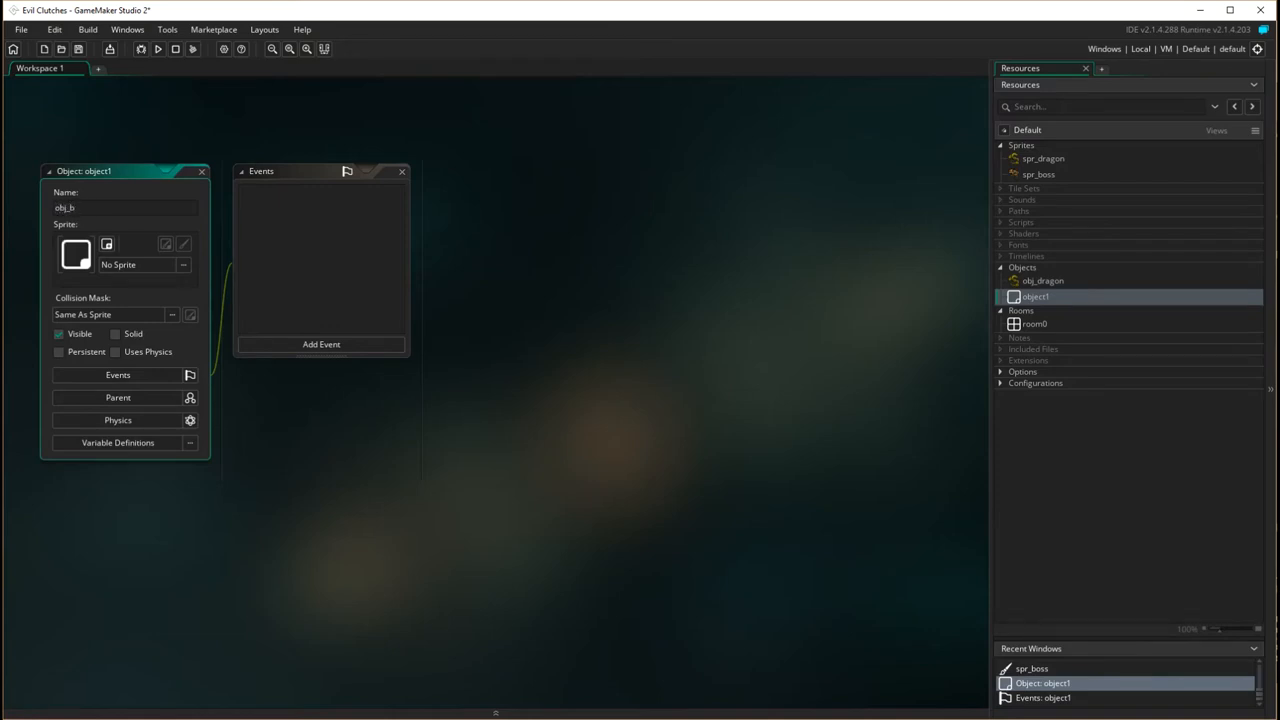
{"action": "type", "text": "oss"}
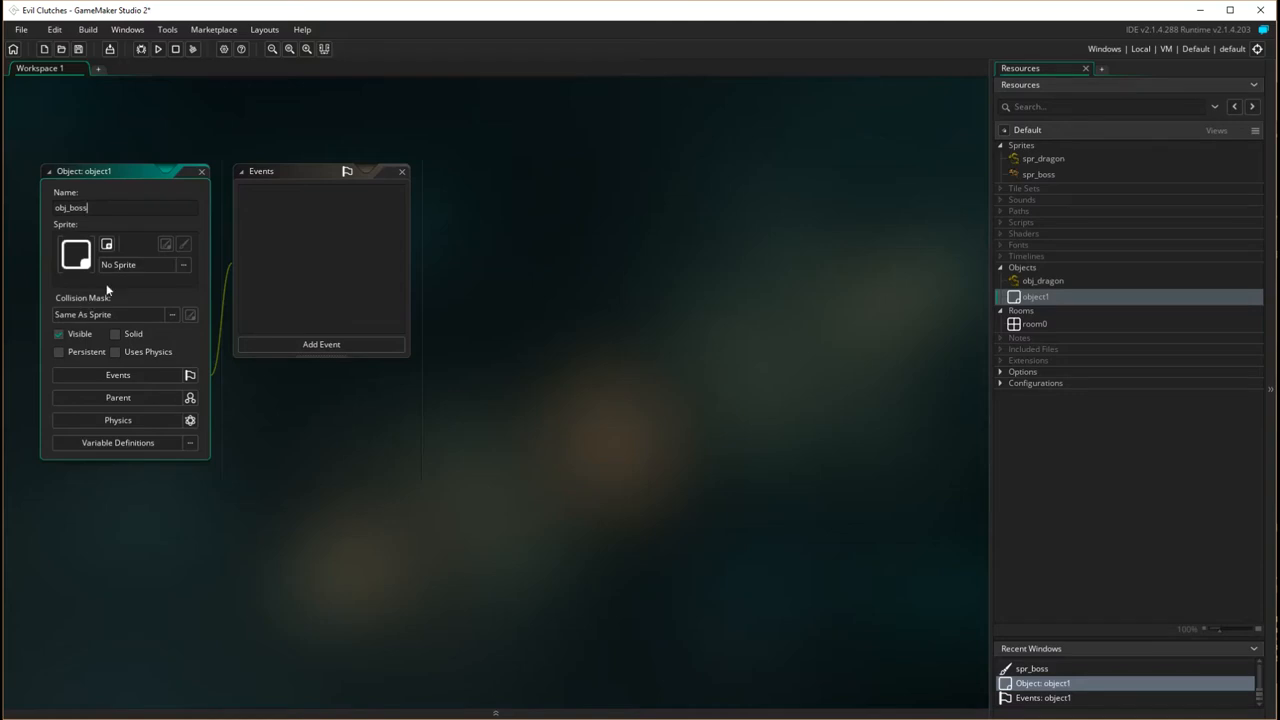
{"action": "left_click", "coordinate": [140, 264]}
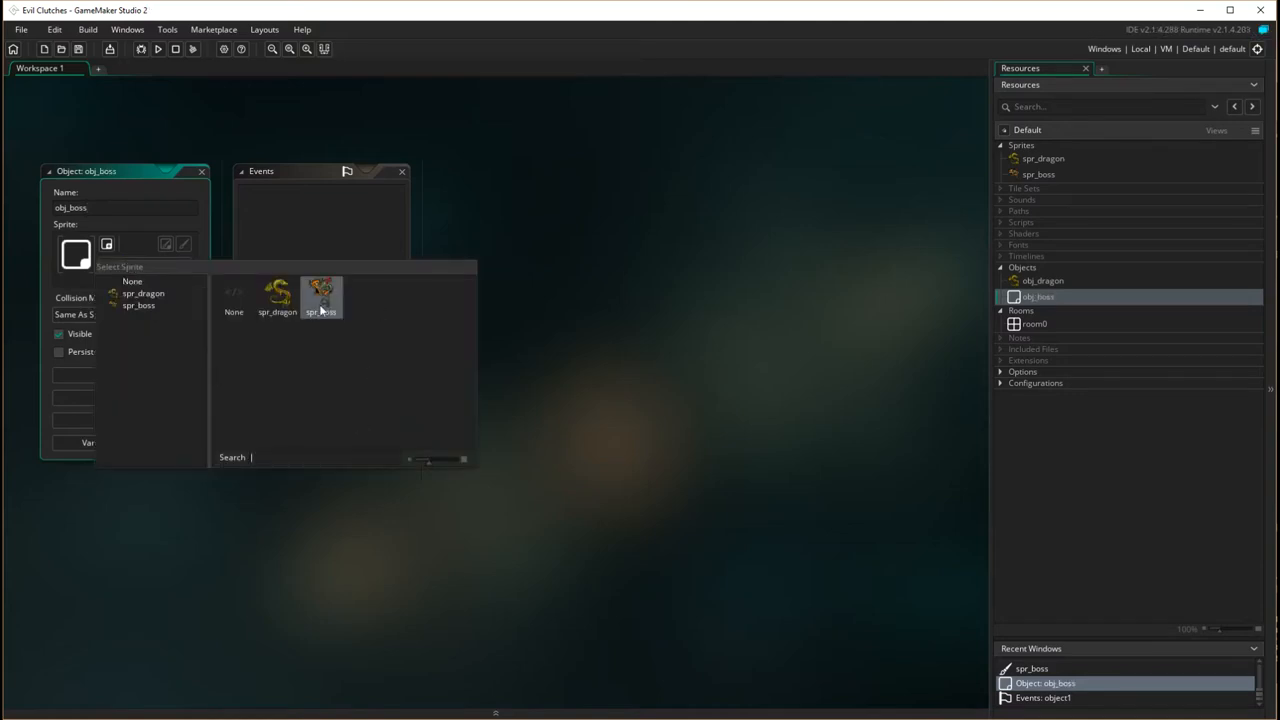
{"action": "left_click", "coordinate": [320, 296]}
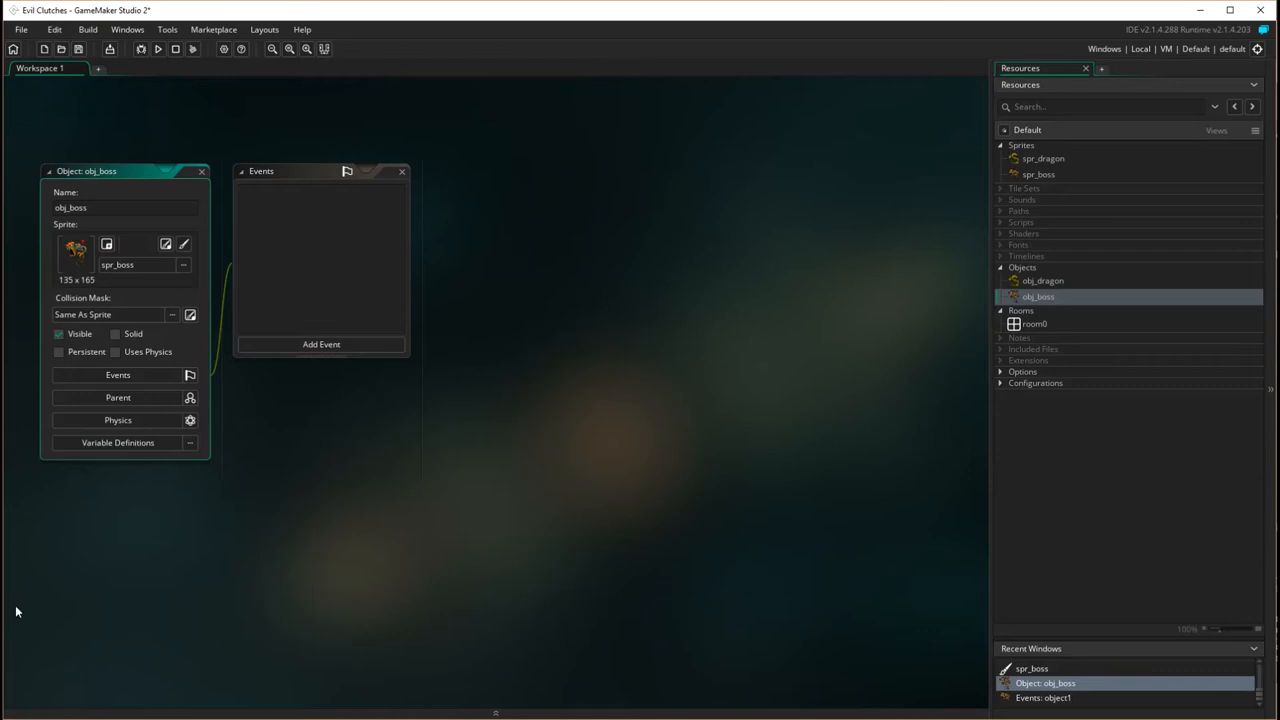
{"action": "mouse_move", "coordinate": [16, 624]}
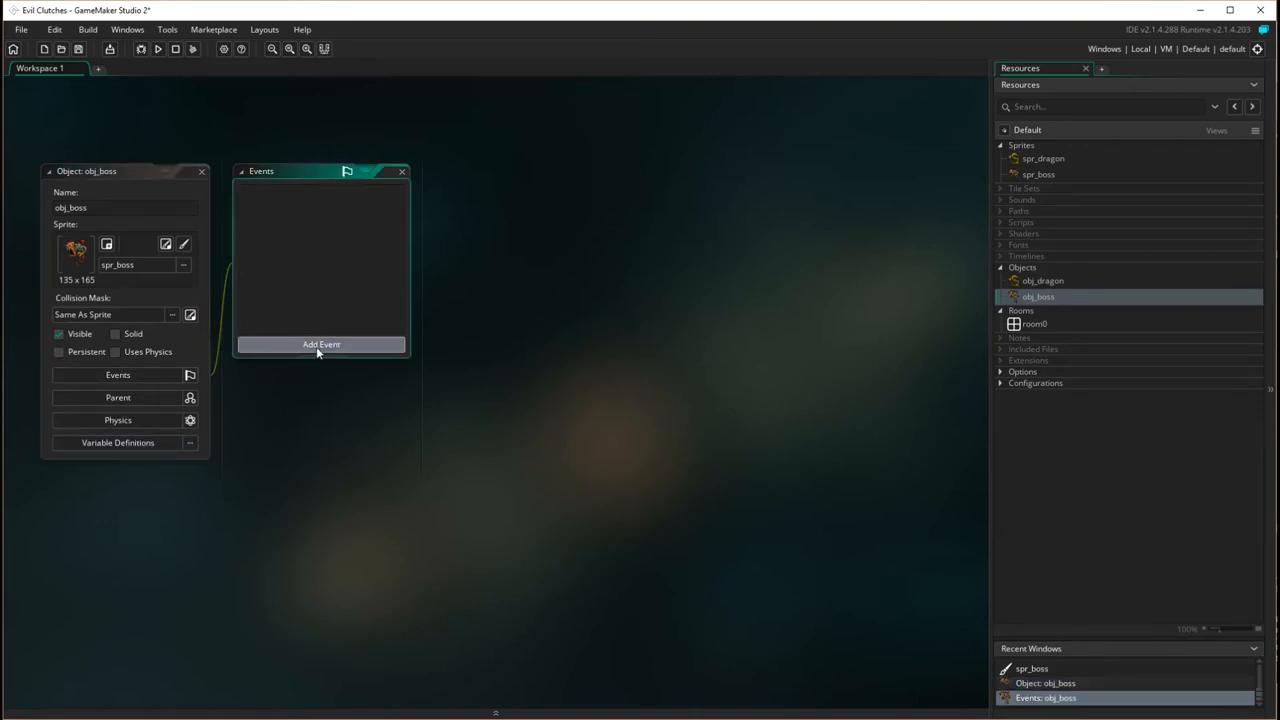
Add a Create event to obj_boss setting direction 90 (straight up) and speed 8
{"action": "left_click", "coordinate": [320, 344]}
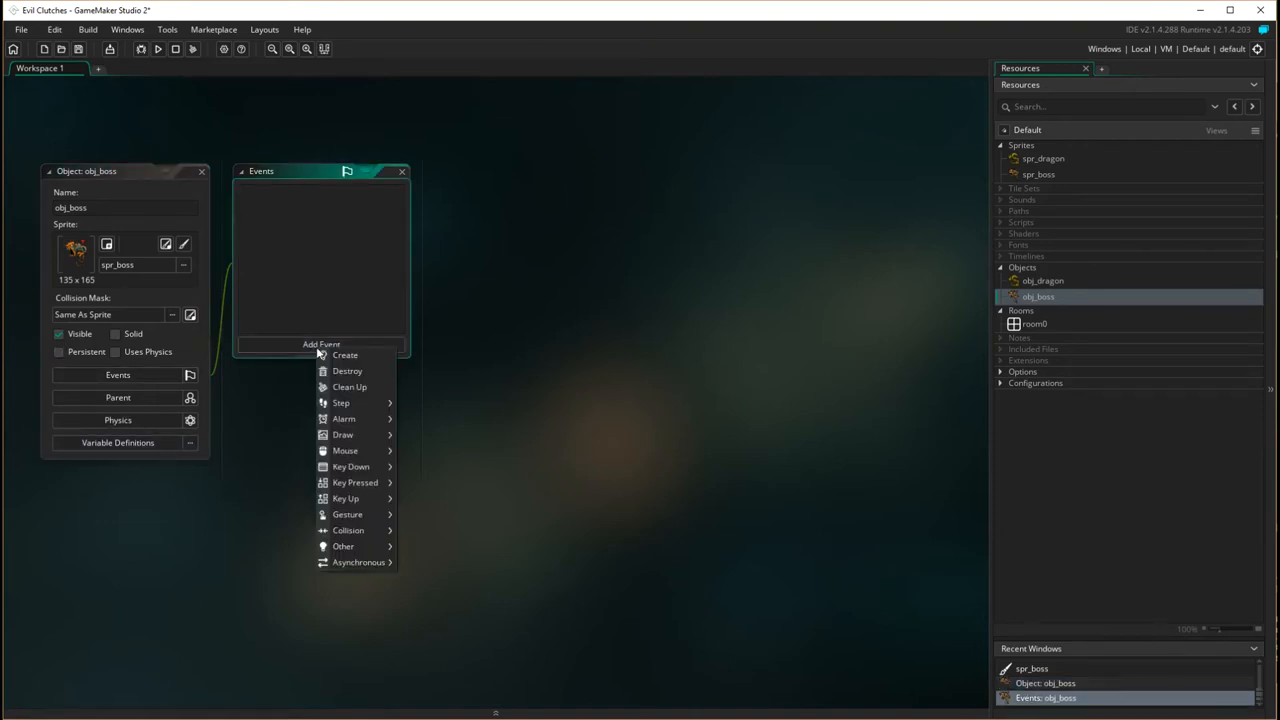
{"action": "mouse_move", "coordinate": [344, 356]}
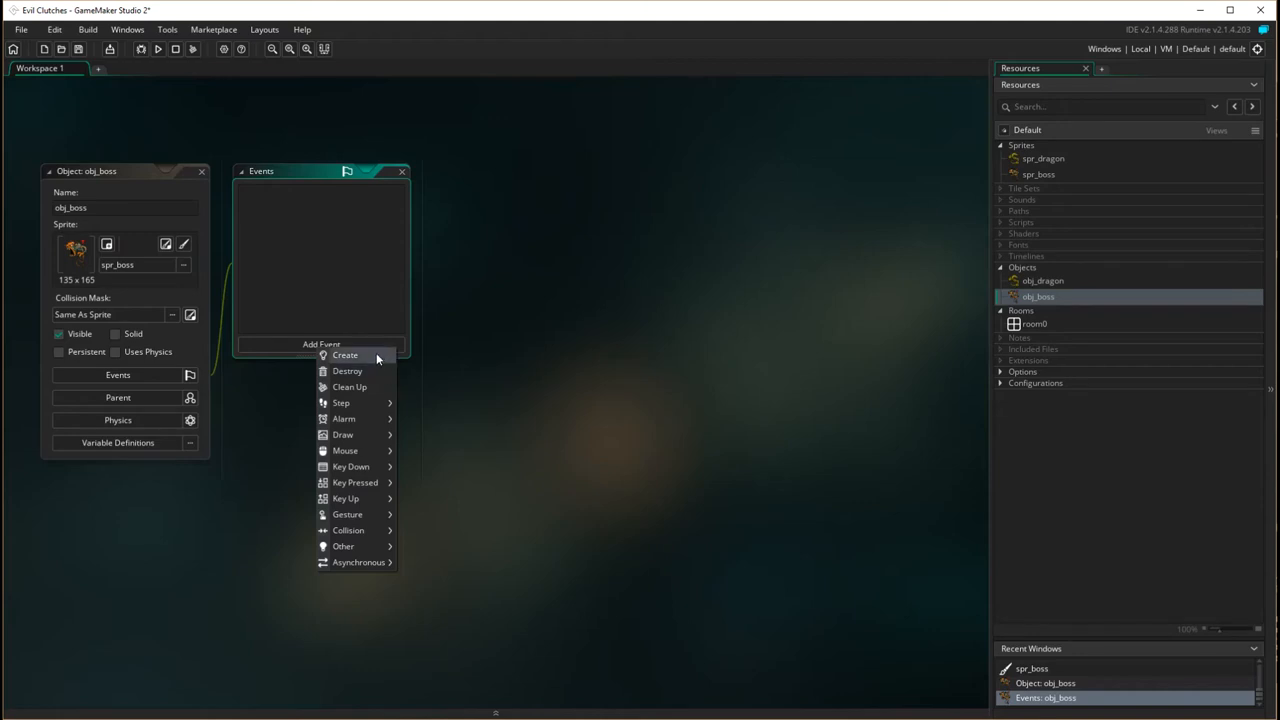
{"action": "left_click", "coordinate": [344, 356]}
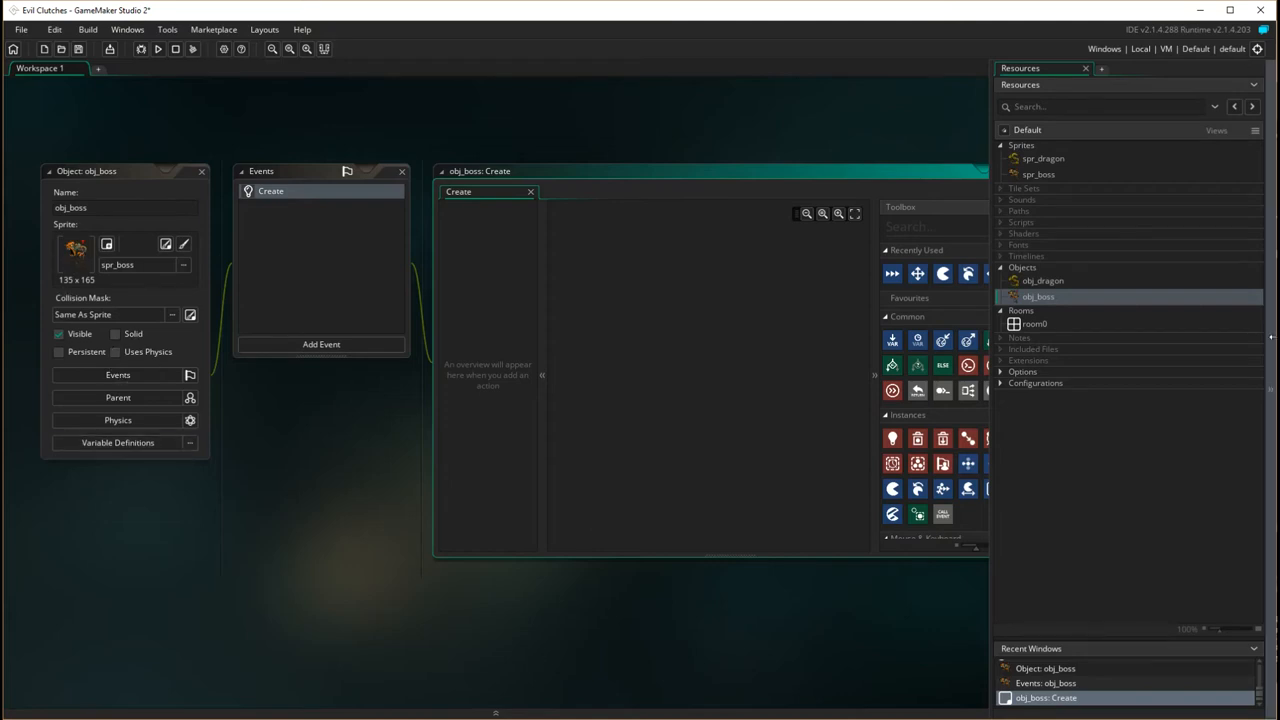
{"action": "left_click", "coordinate": [1084, 68]}
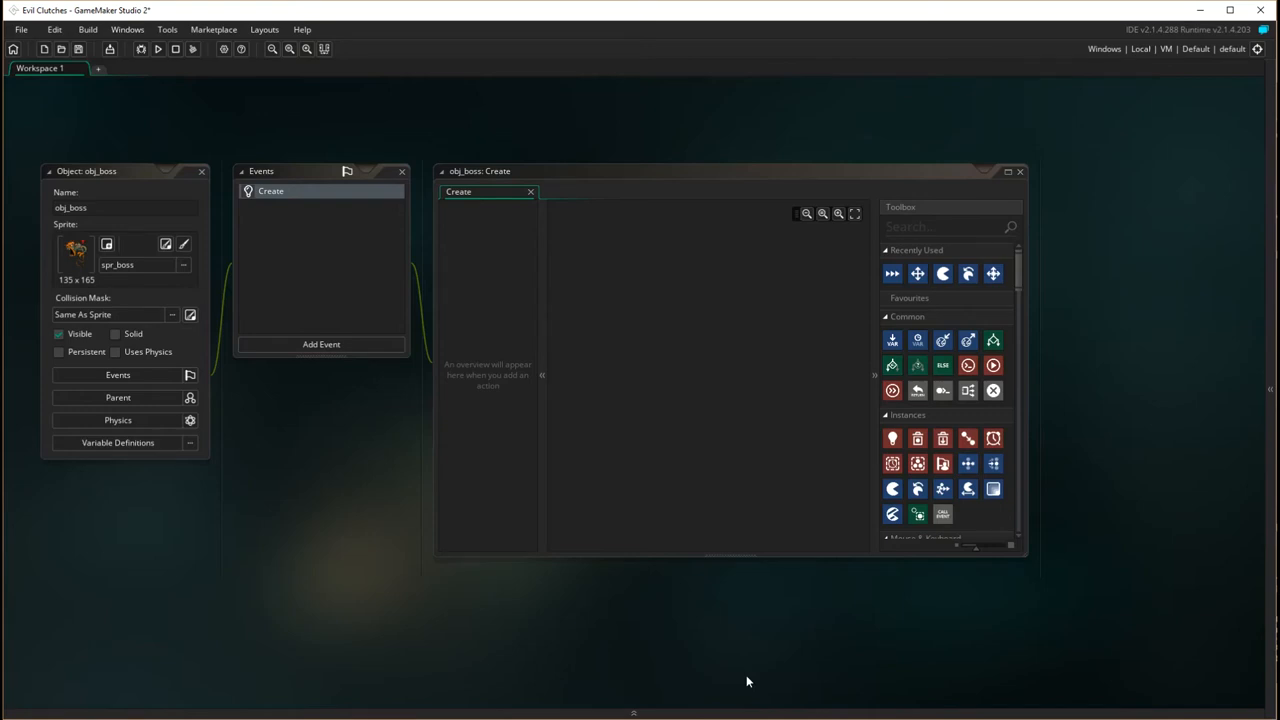
{"action": "mouse_move", "coordinate": [768, 572]}
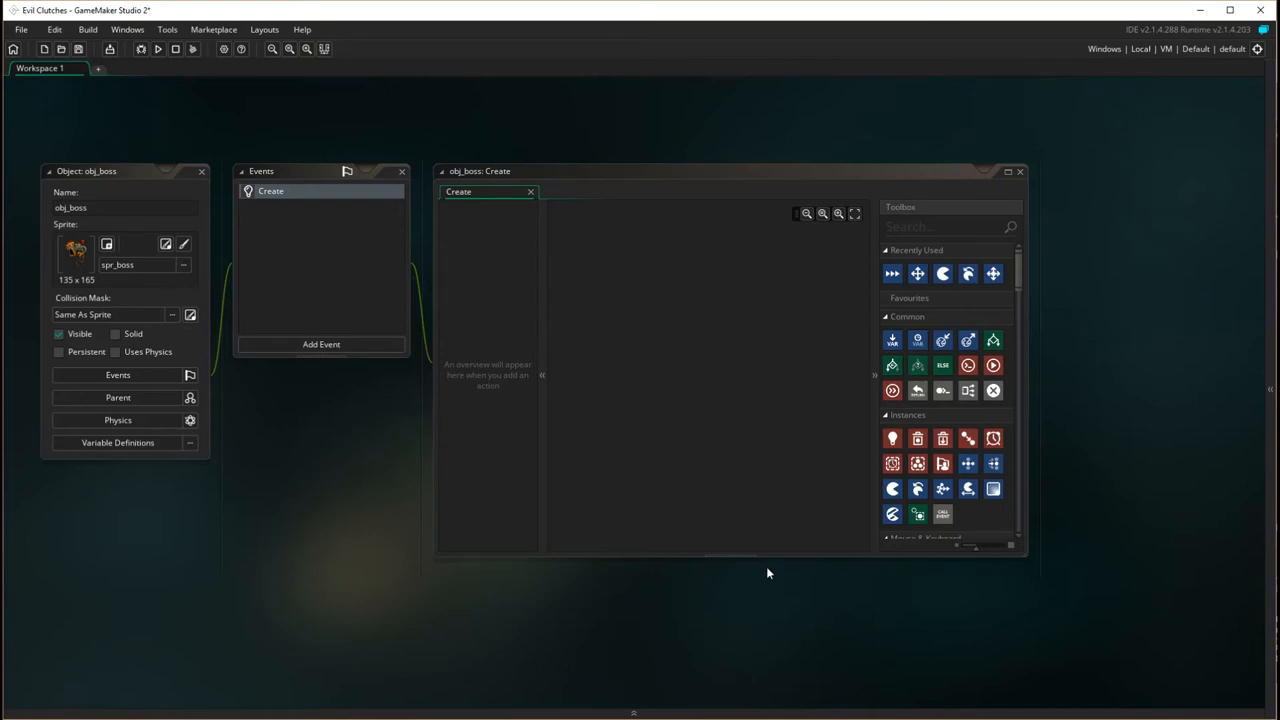
{"action": "mouse_move", "coordinate": [916, 488]}
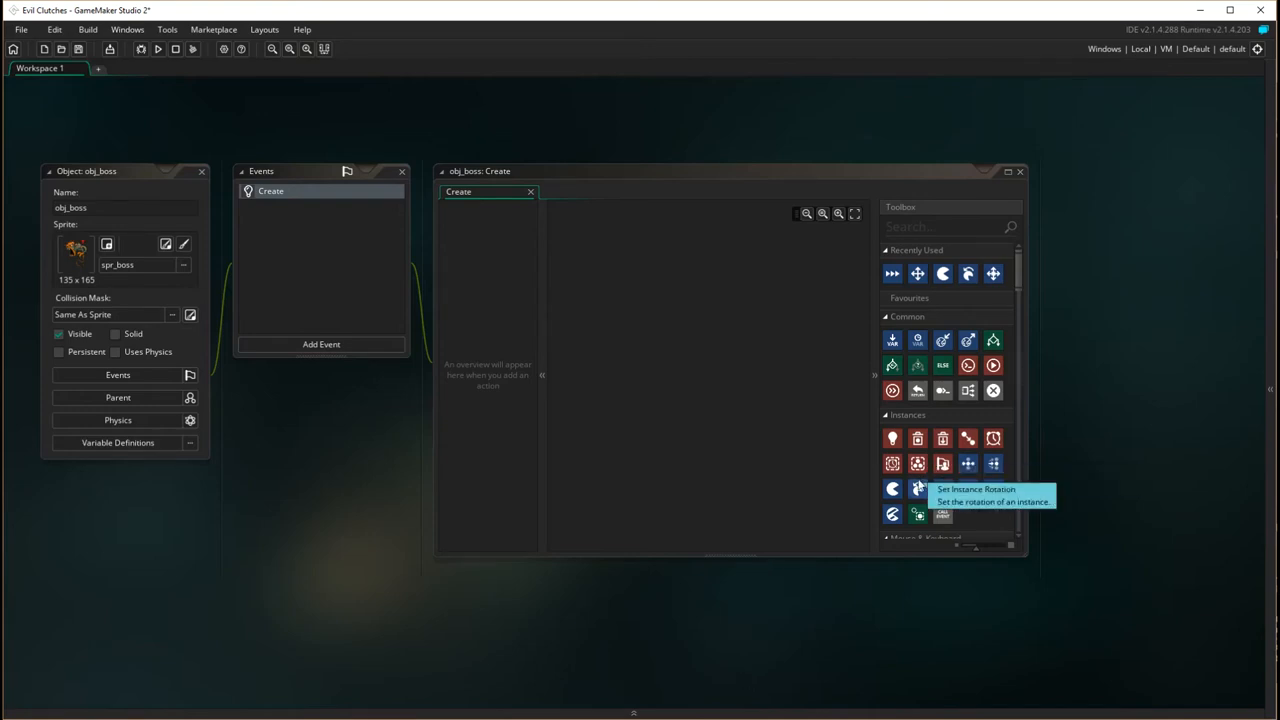
{"action": "mouse_move", "coordinate": [1048, 308]}
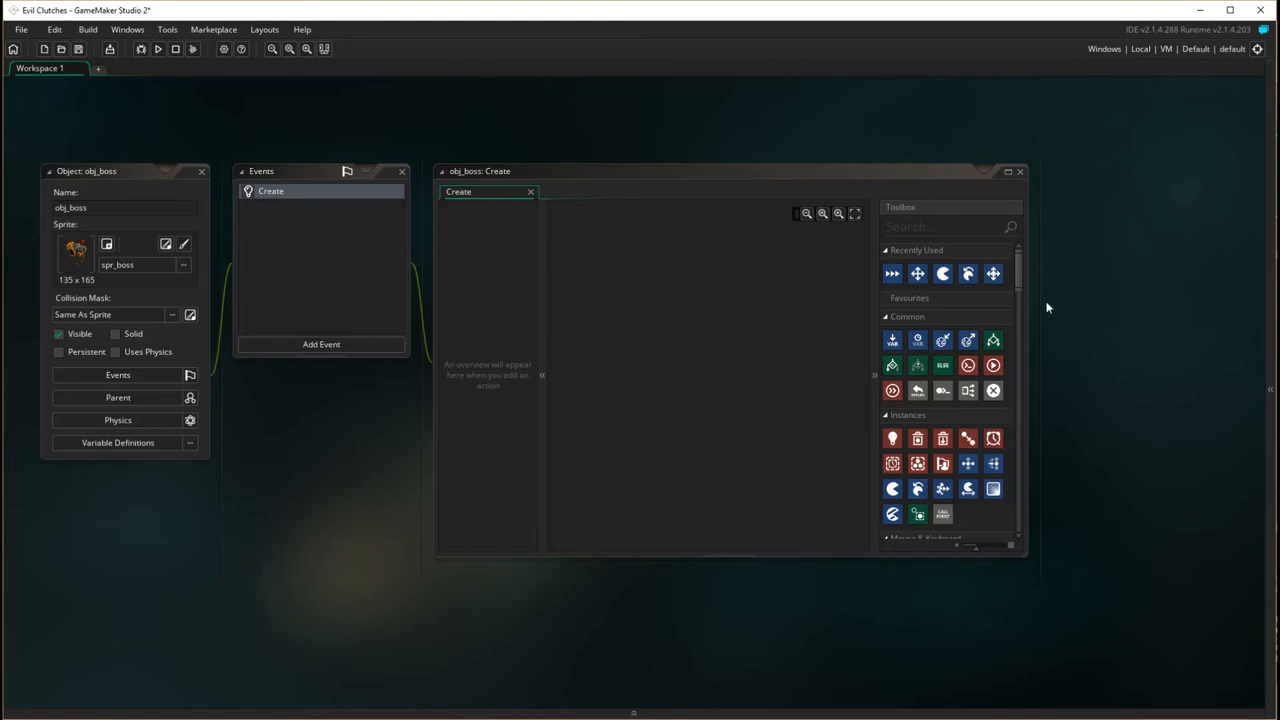
{"action": "mouse_move", "coordinate": [916, 272]}
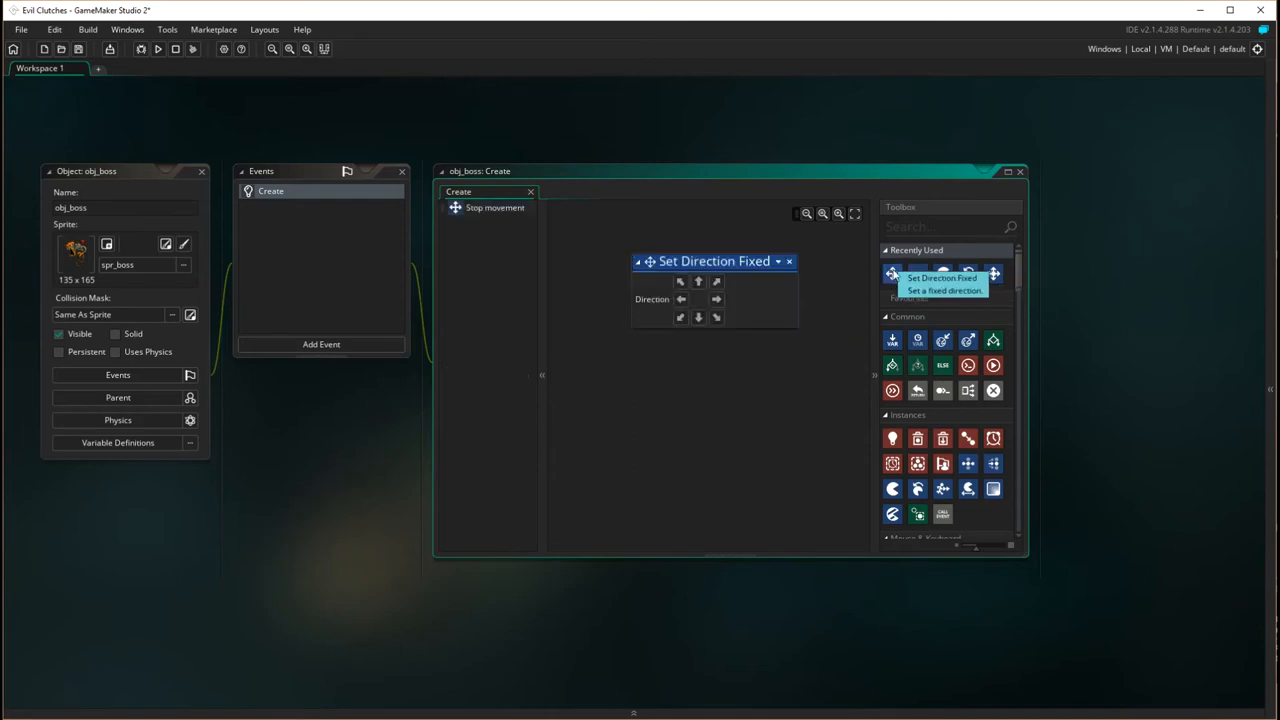
{"action": "mouse_move", "coordinate": [892, 272]}
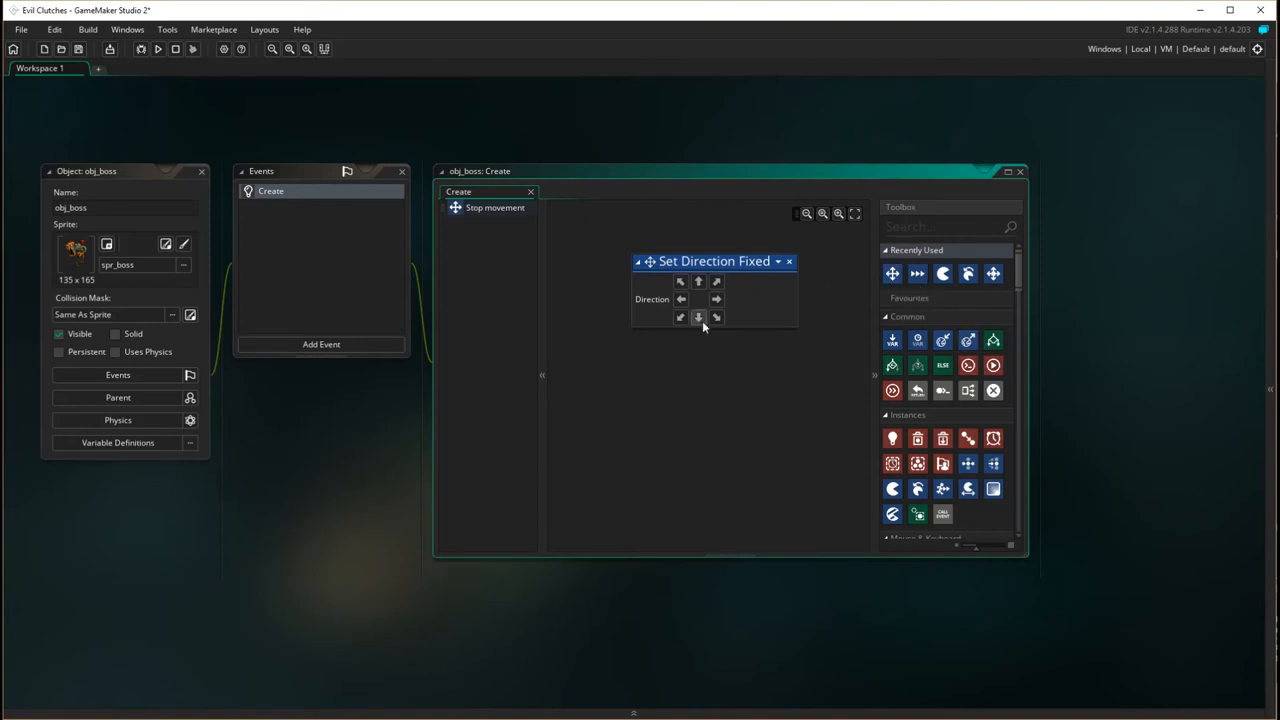
{"action": "left_click", "coordinate": [698, 280]}
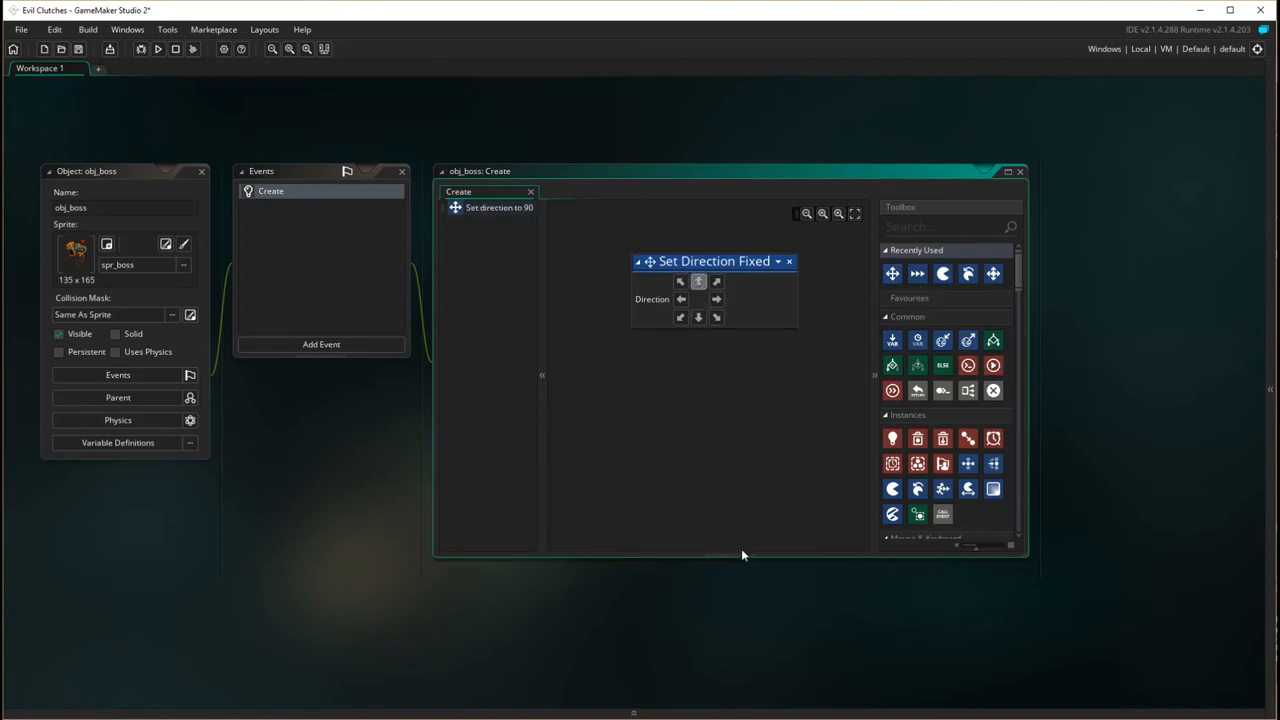
{"action": "mouse_move", "coordinate": [916, 274]}
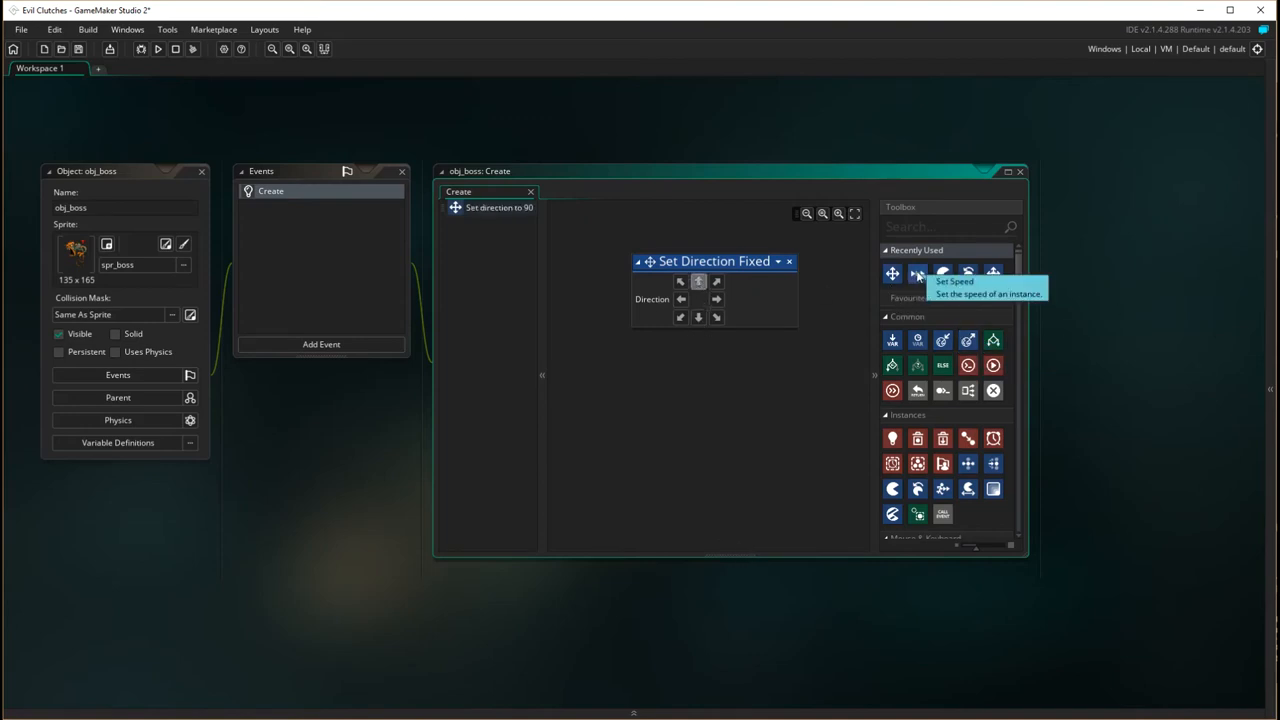
{"action": "left_click", "coordinate": [916, 272]}
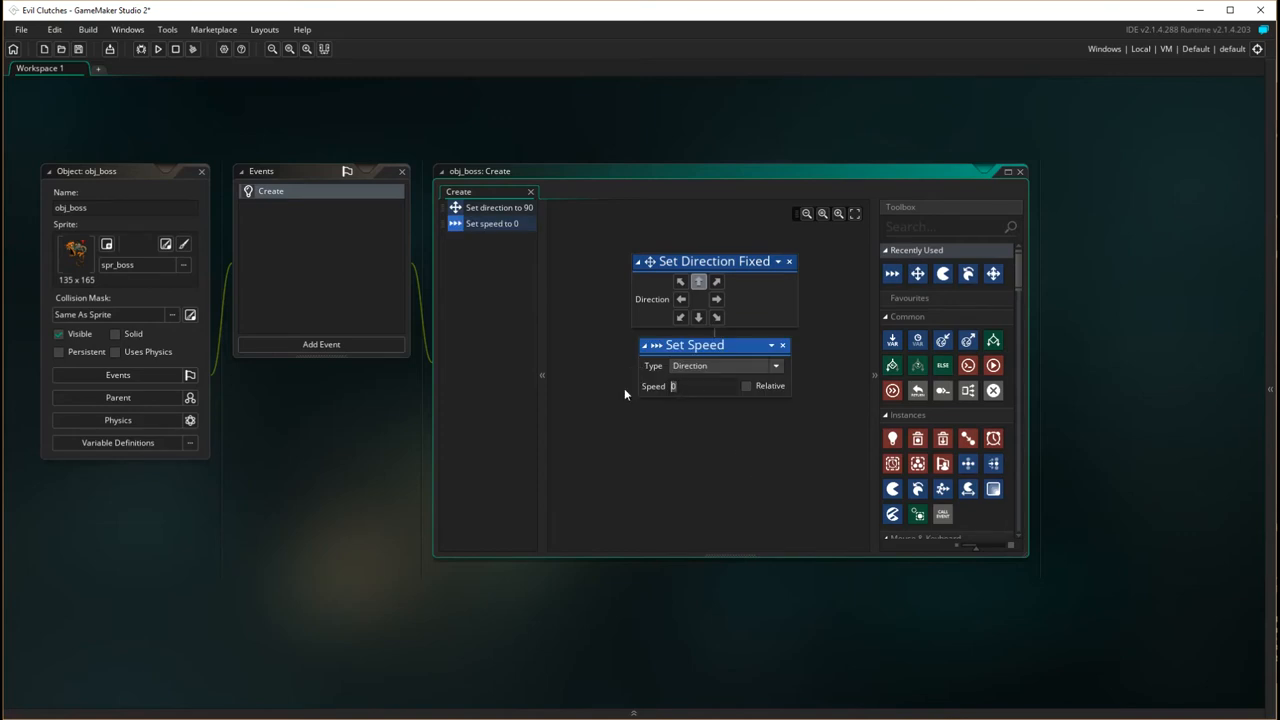
{"action": "type", "text": "8"}
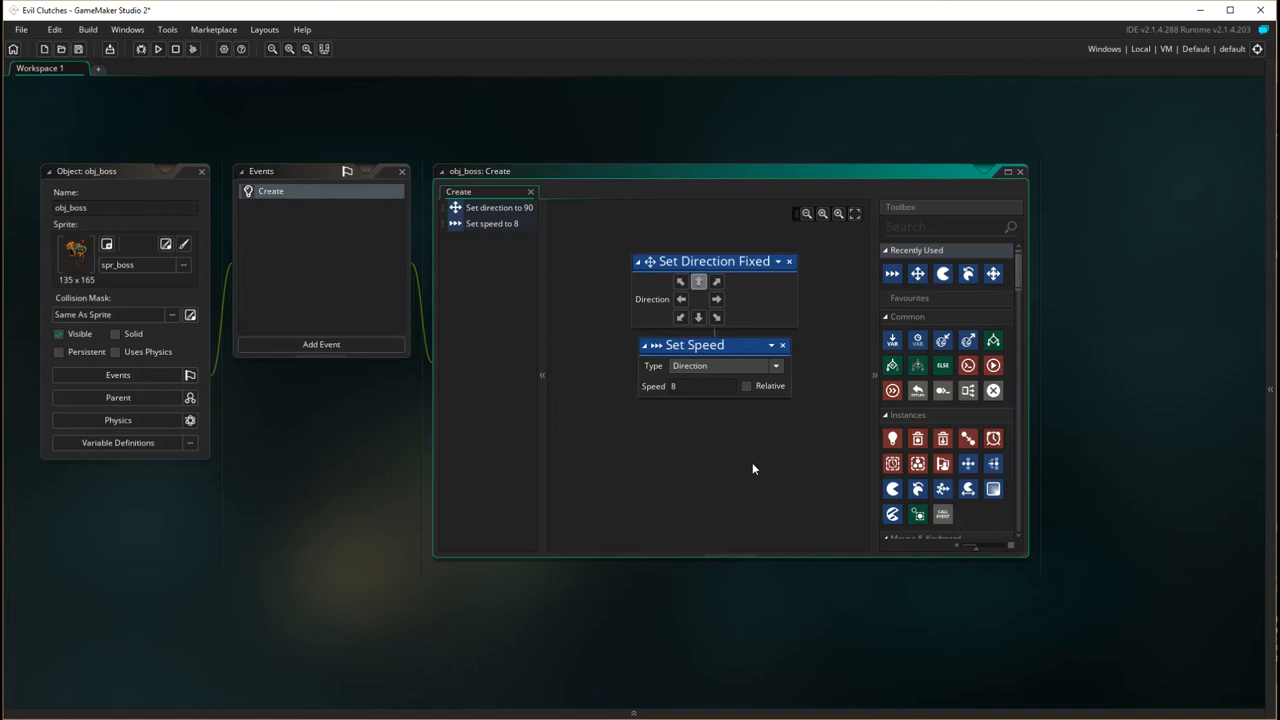
{"action": "mouse_move", "coordinate": [596, 498]}
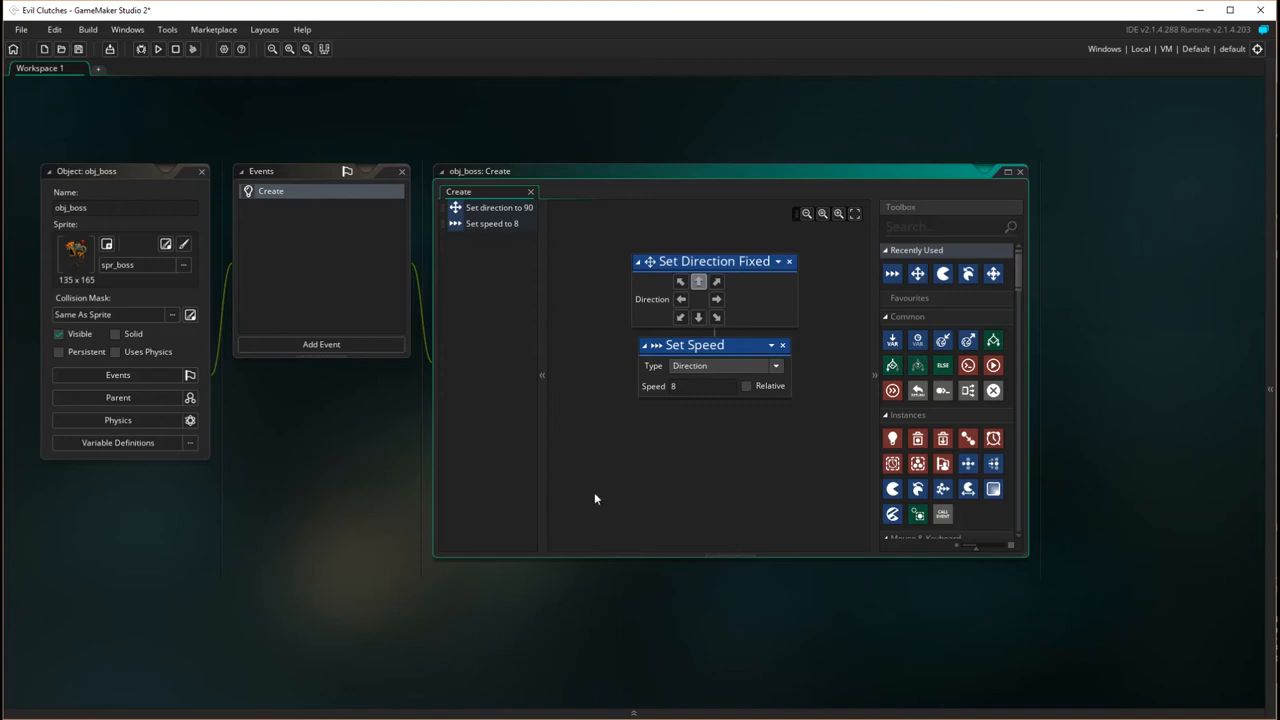
{"action": "mouse_move", "coordinate": [932, 476]}
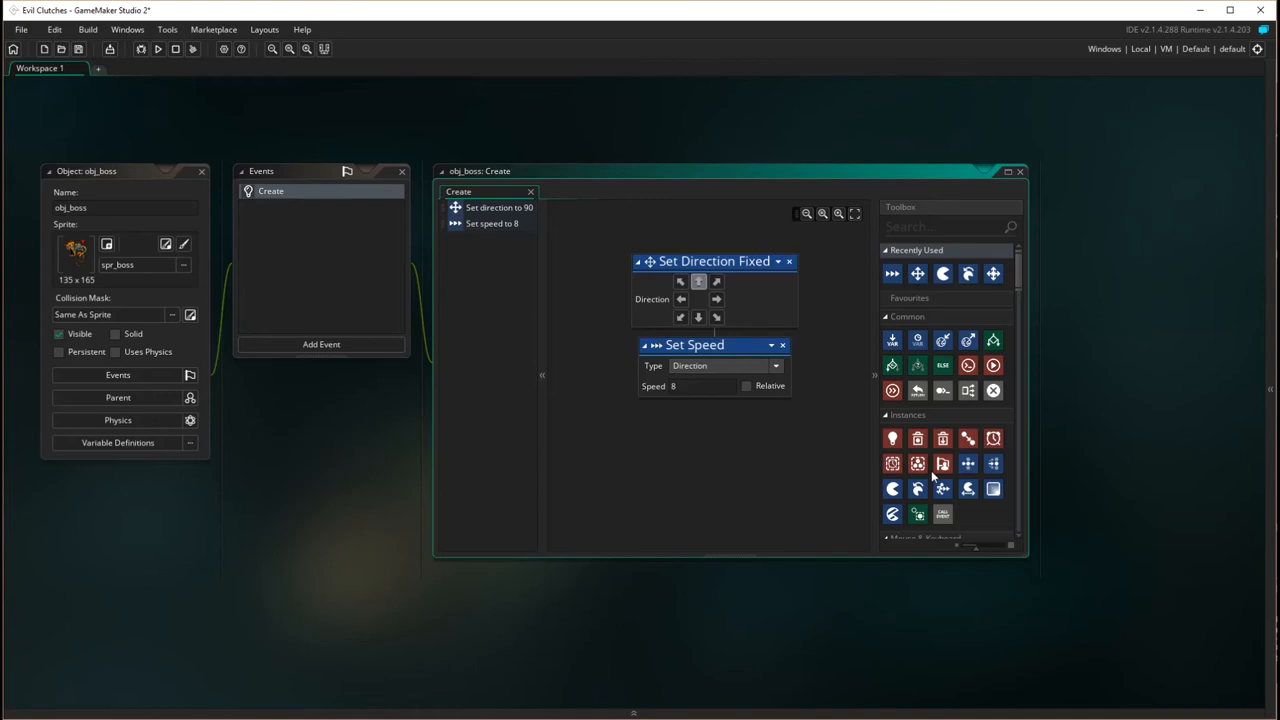
{"action": "mouse_move", "coordinate": [568, 456]}
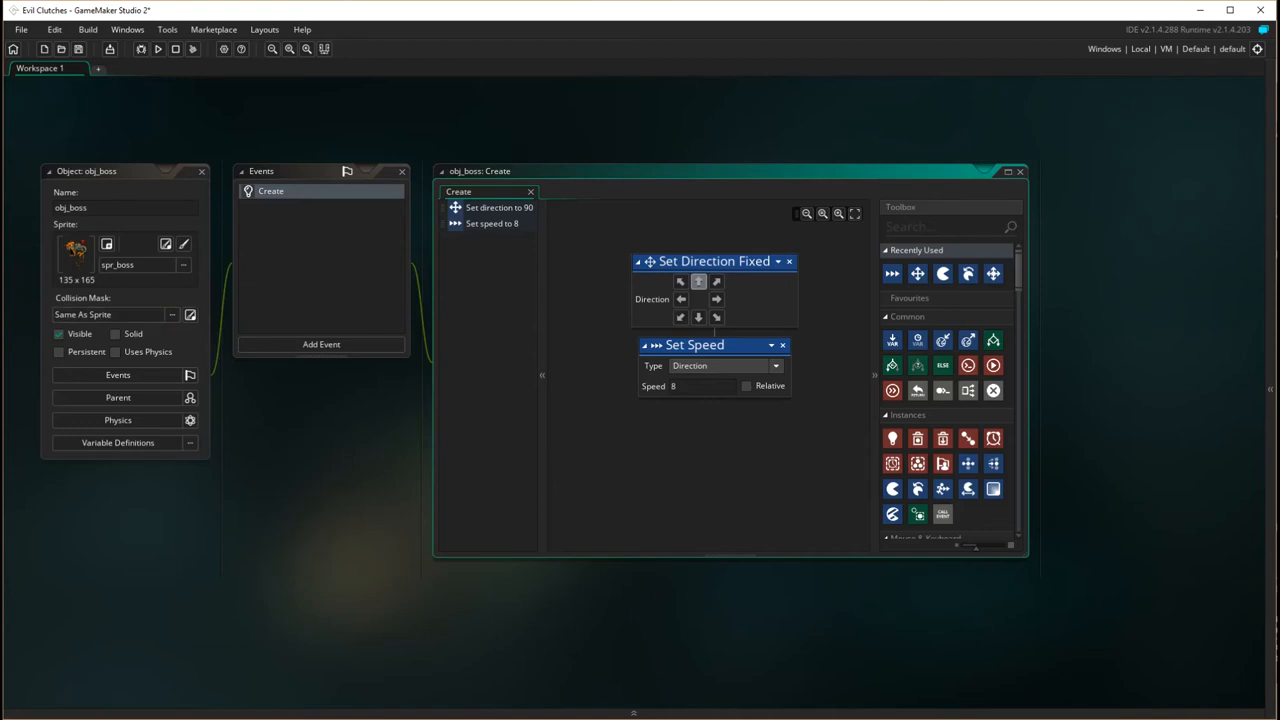
{"action": "mouse_move", "coordinate": [1224, 172]}
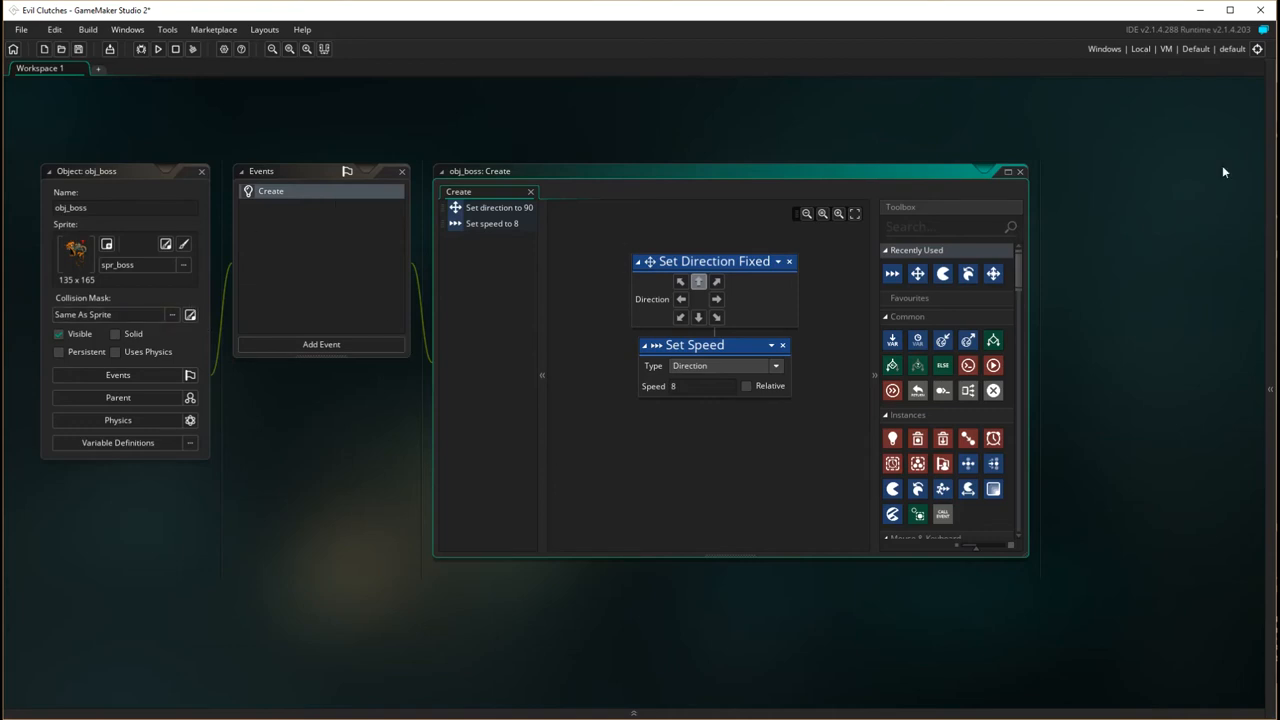
{"action": "mouse_move", "coordinate": [320, 344]}
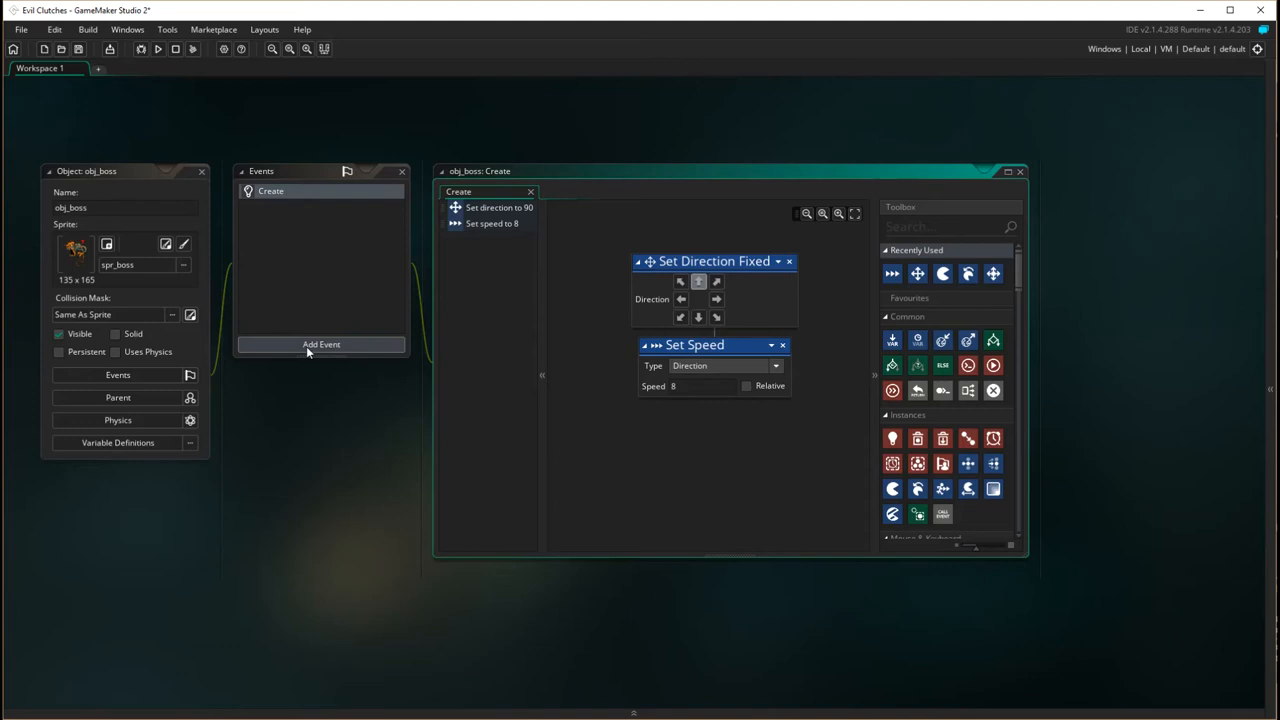
{"action": "mouse_move", "coordinate": [290, 352]}
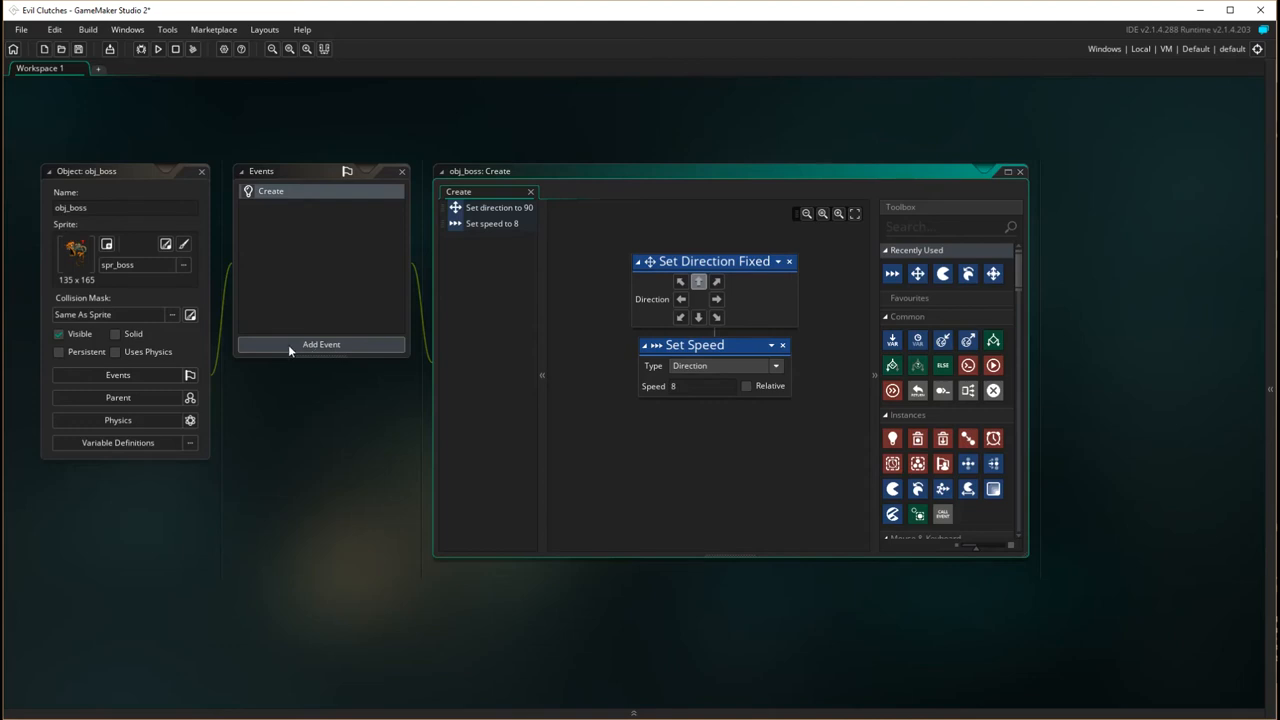
Add an Other > Intersect Boundary event to obj_boss
{"action": "left_click", "coordinate": [320, 344]}
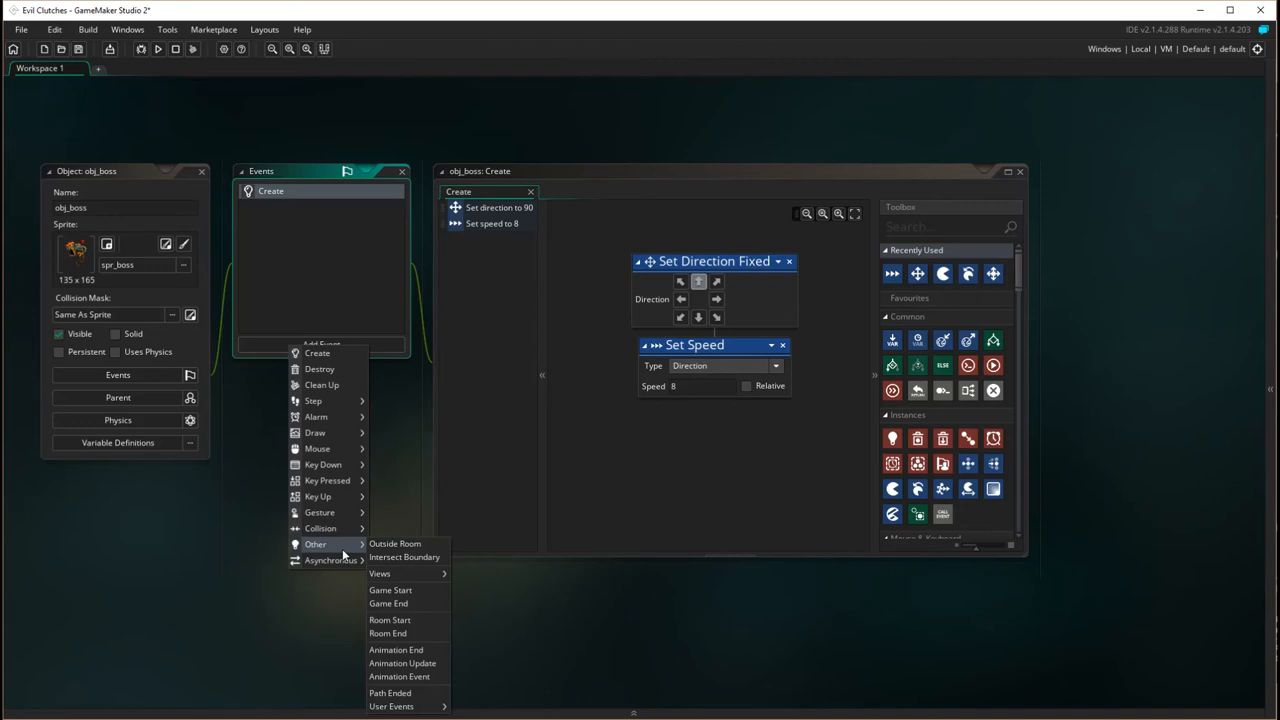
{"action": "mouse_move", "coordinate": [404, 556]}
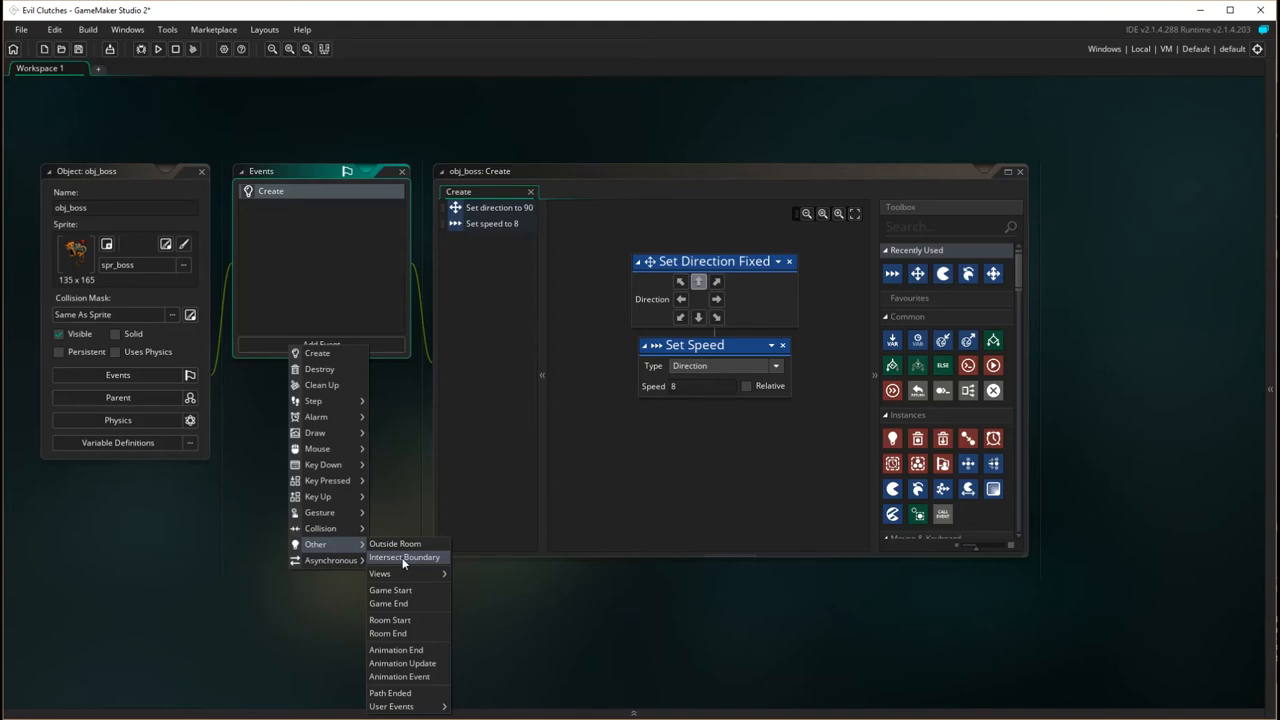
{"action": "left_click", "coordinate": [404, 556]}
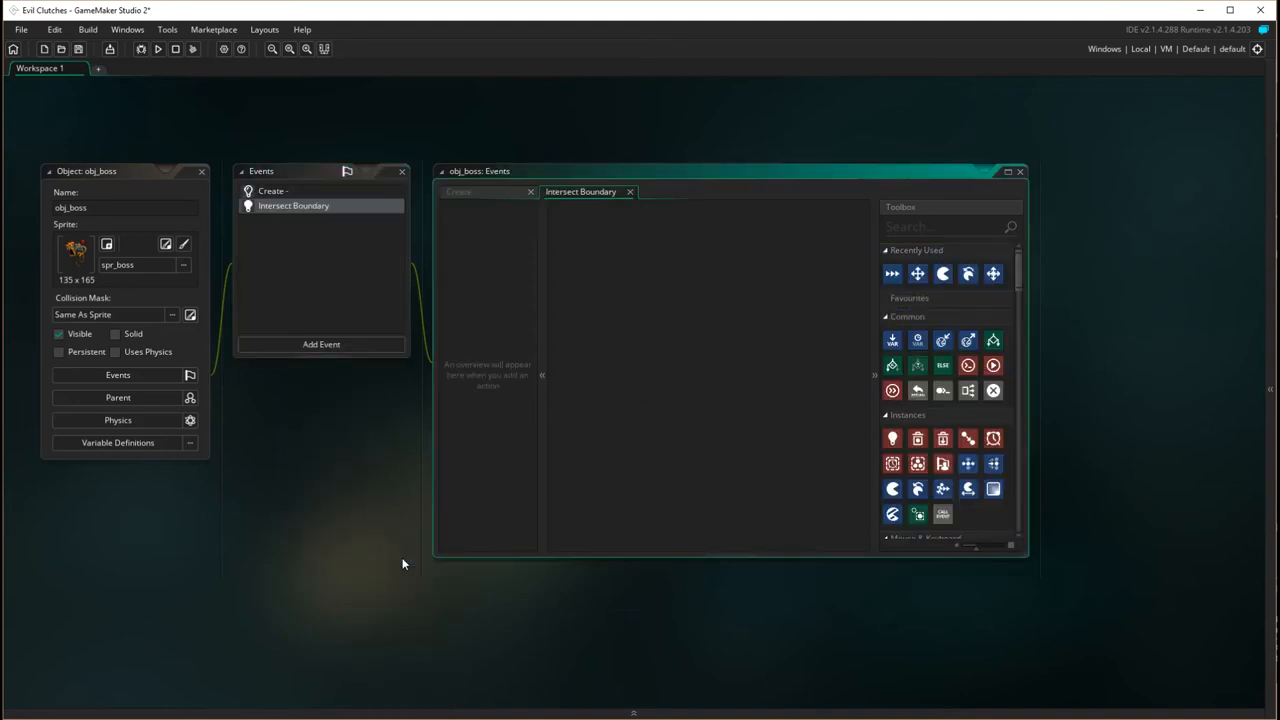
{"action": "mouse_move", "coordinate": [336, 272]}
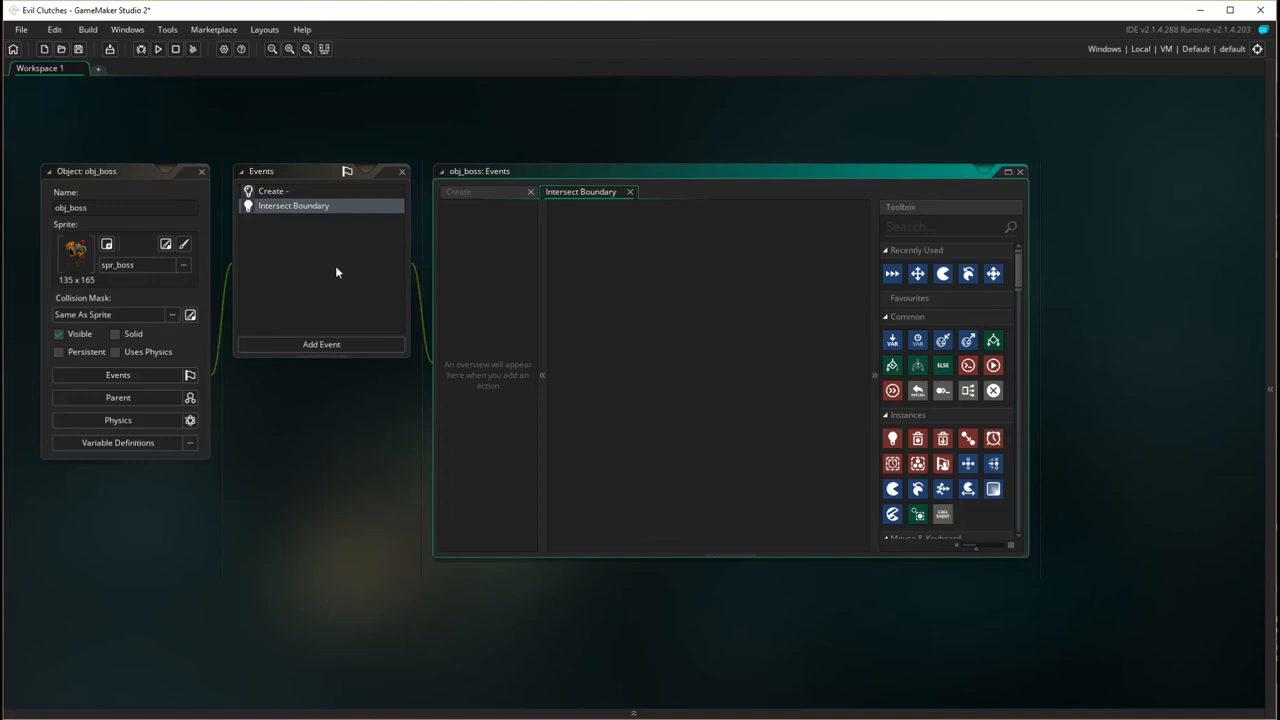
{"action": "mouse_move", "coordinate": [248, 260]}
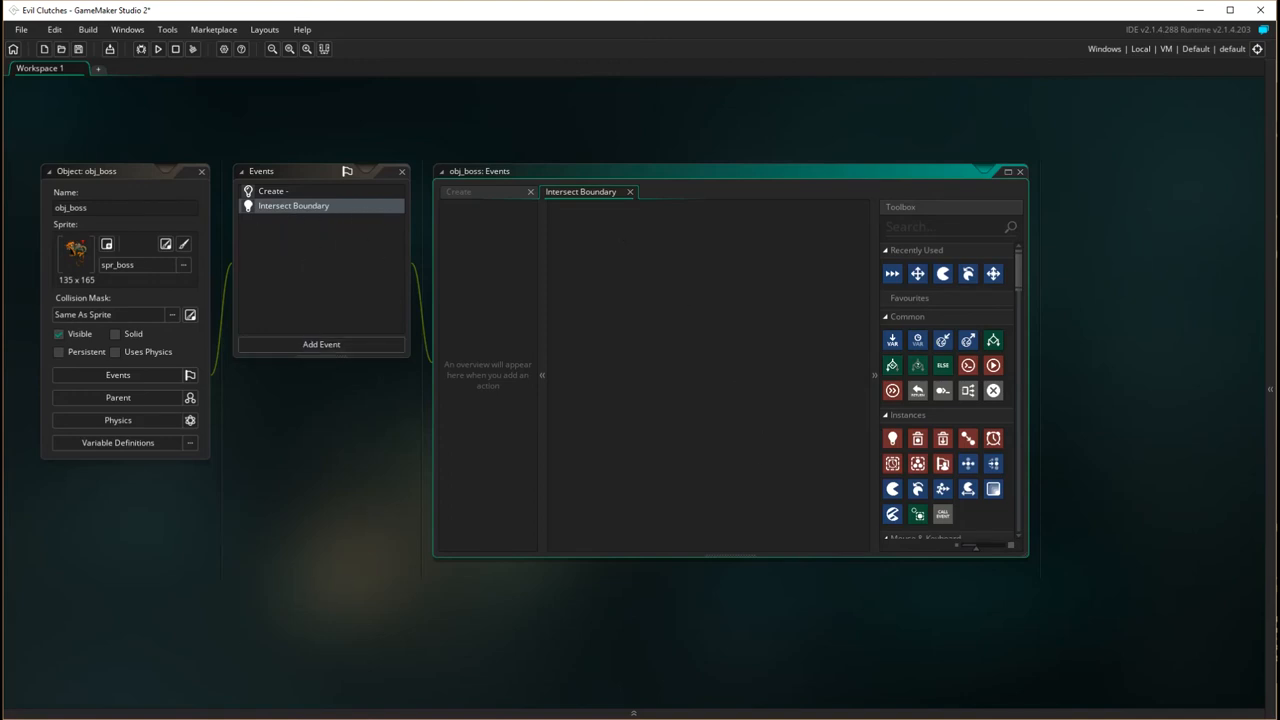
{"action": "mouse_move", "coordinate": [942, 364]}
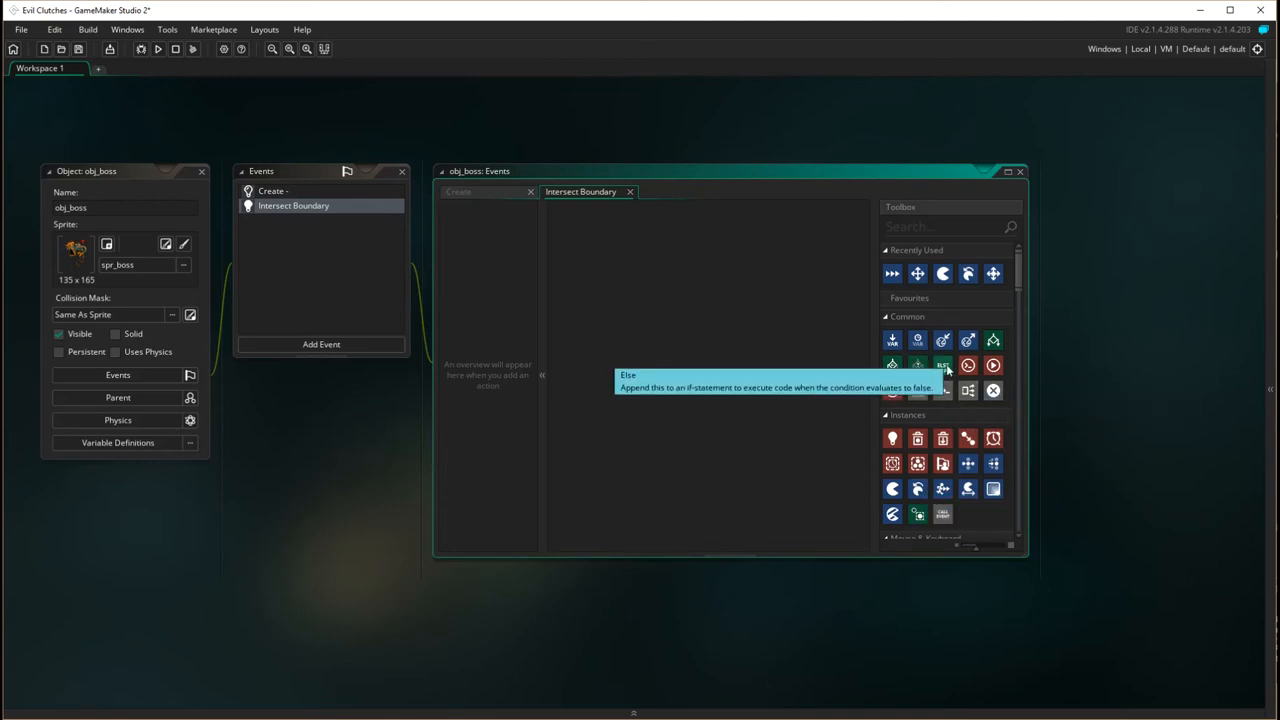
Put a Reverse action set to Vertical in the Intersect Boundary event
{"action": "scroll", "scroll_direction": "down", "scroll_amount": 3}
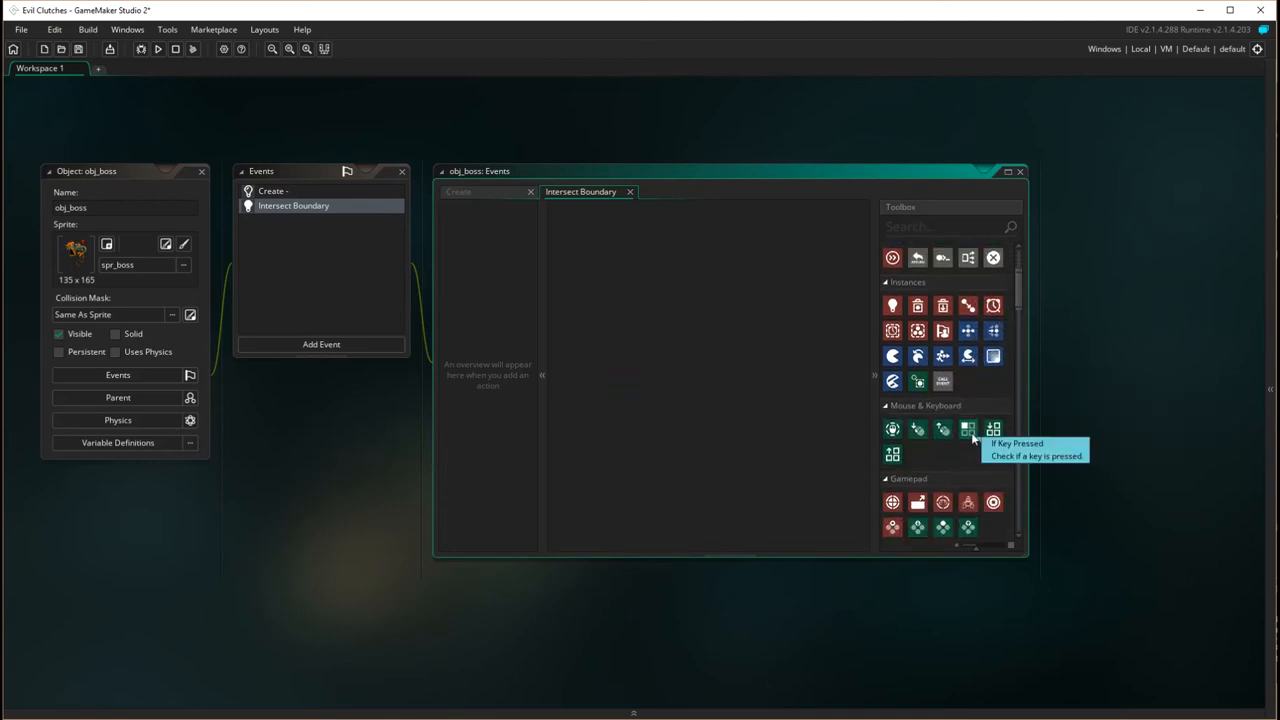
{"action": "scroll", "scroll_direction": "down", "scroll_amount": 3}
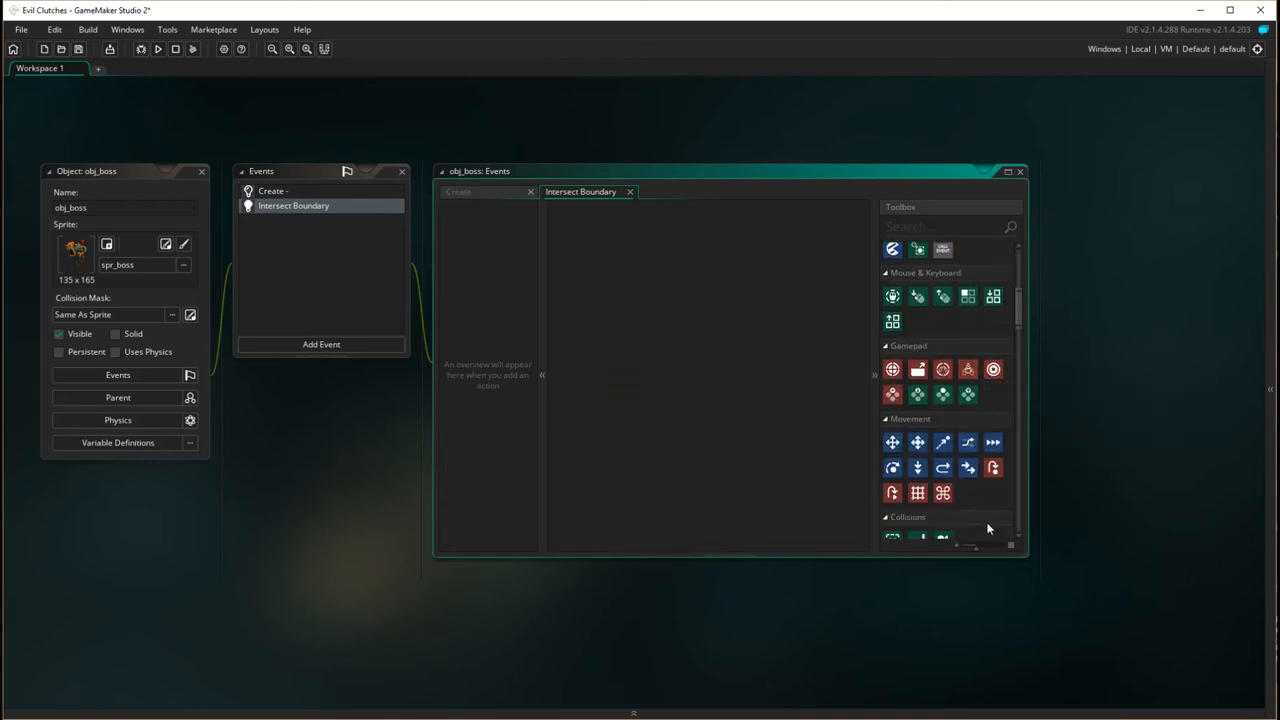
{"action": "mouse_move", "coordinate": [916, 468]}
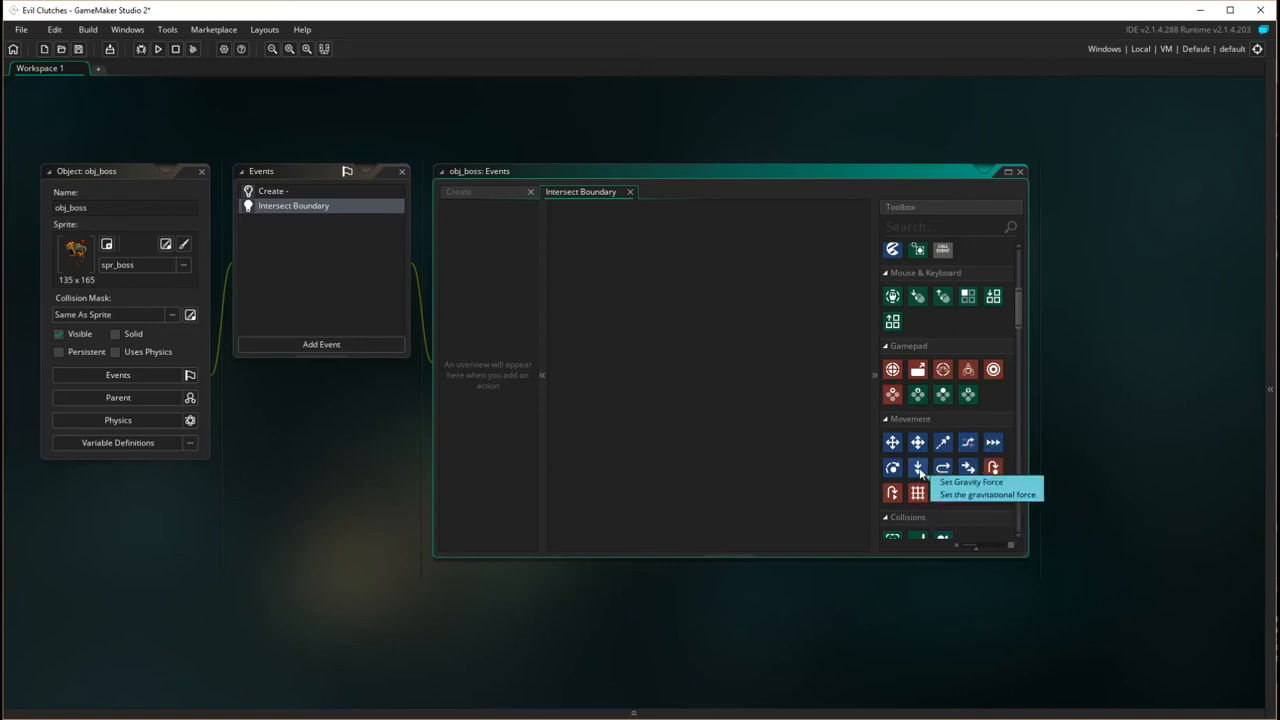
{"action": "mouse_move", "coordinate": [942, 468]}
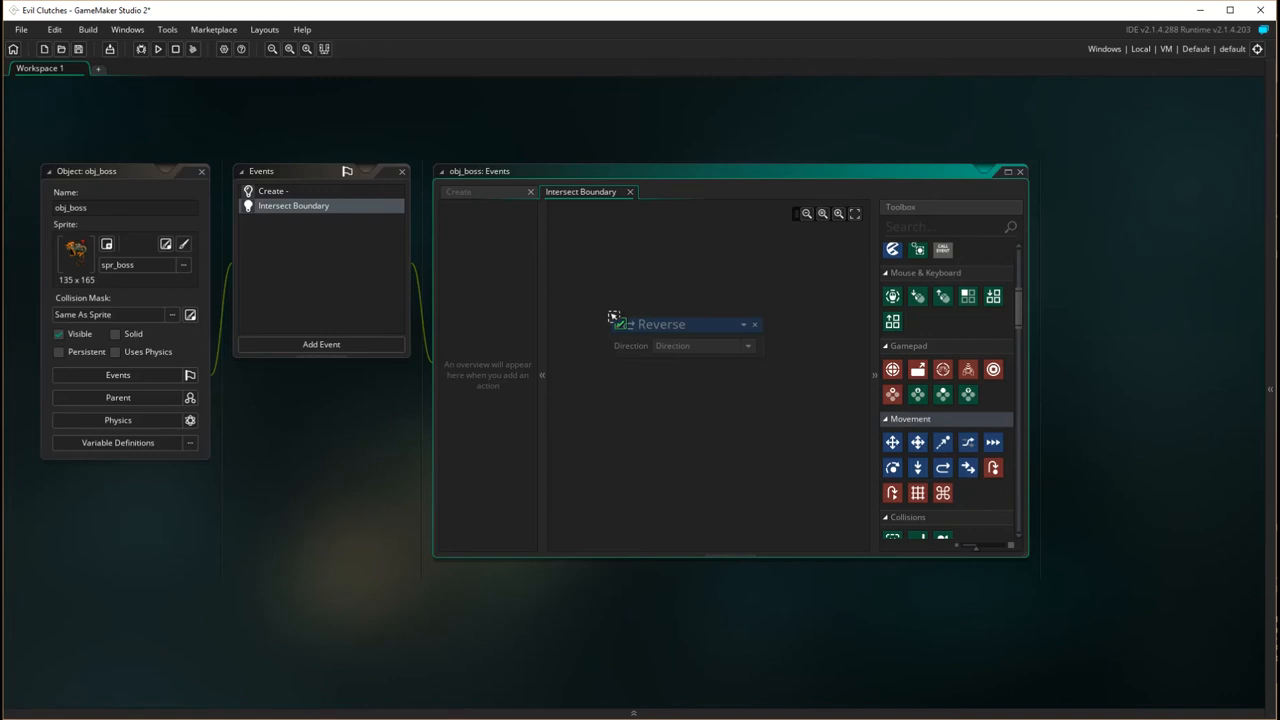
{"action": "left_click", "coordinate": [748, 330]}
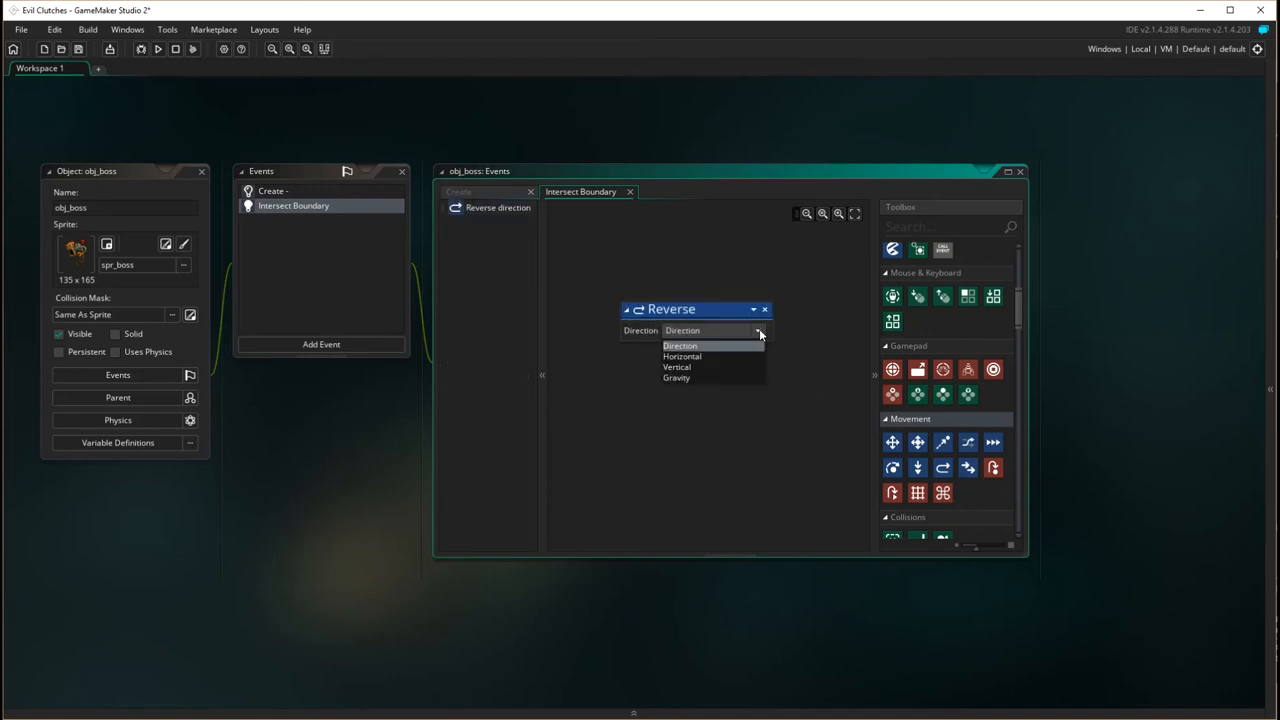
{"action": "mouse_move", "coordinate": [710, 368]}
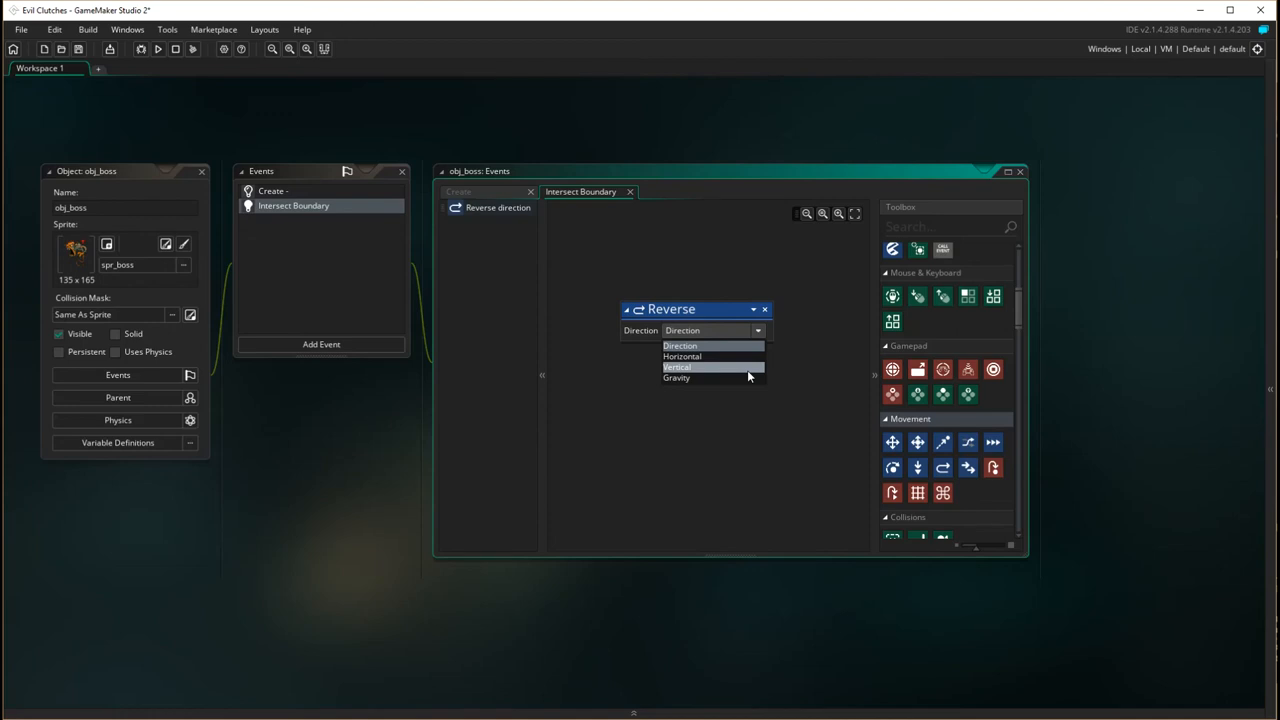
{"action": "left_click", "coordinate": [676, 368]}
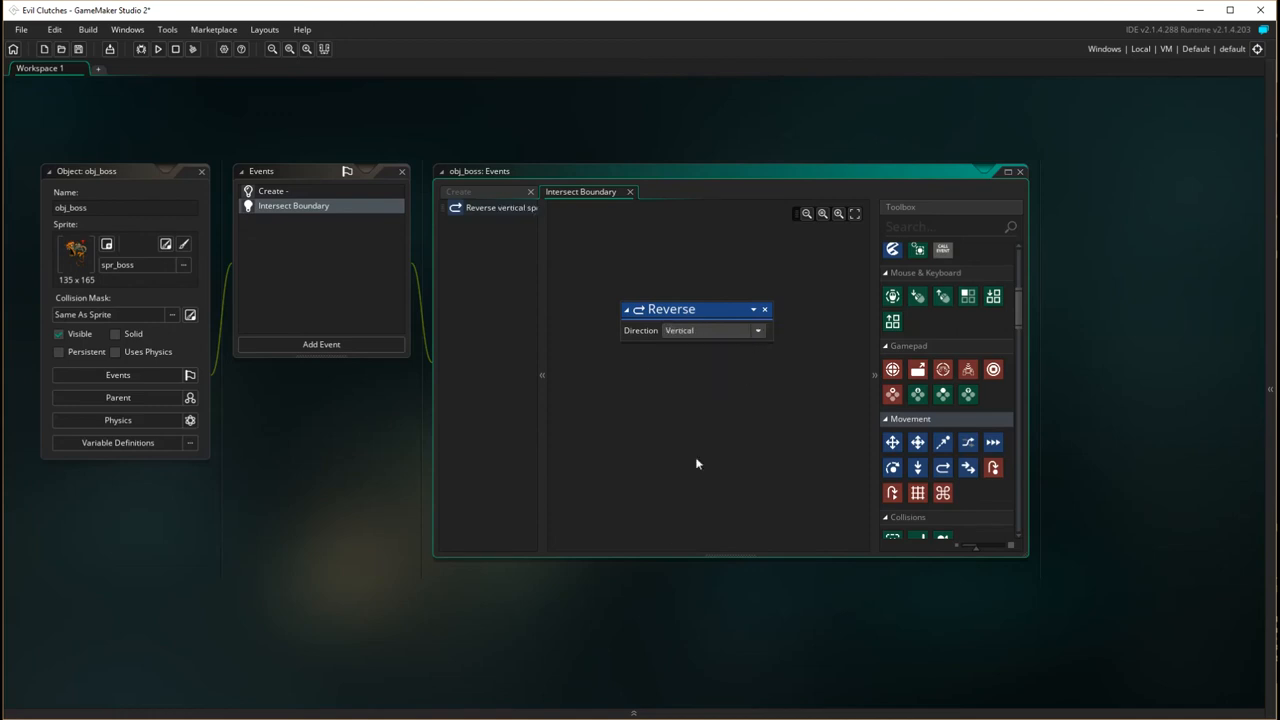
{"action": "mouse_move", "coordinate": [284, 648]}
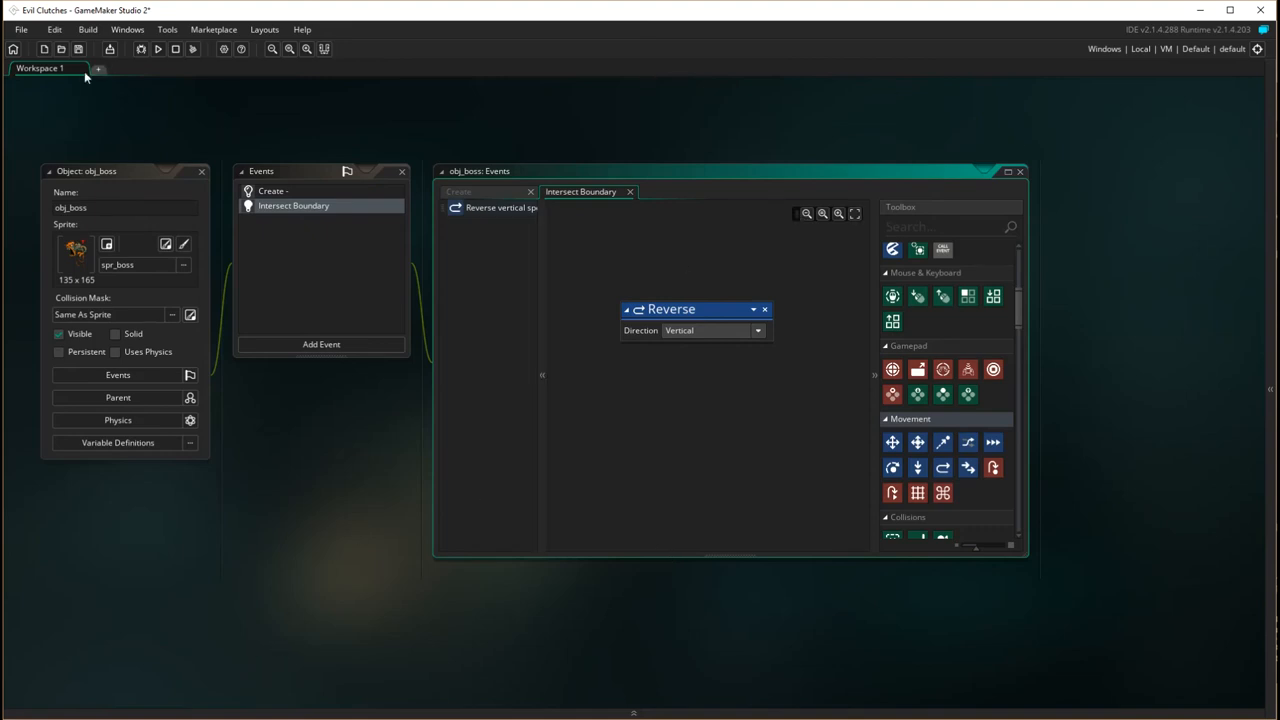
{"action": "mouse_move", "coordinate": [100, 70]}
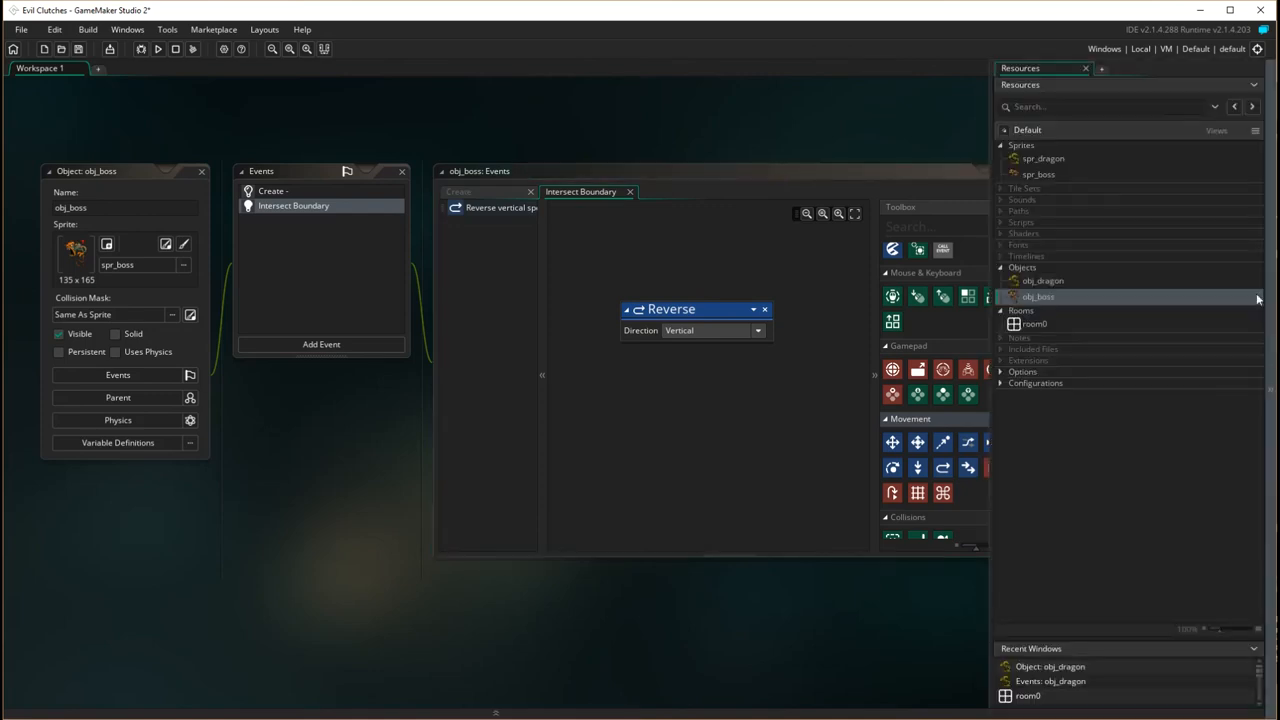
Place an obj_boss instance on the right side of room0 and run the game
{"action": "double_click", "coordinate": [1032, 324]}
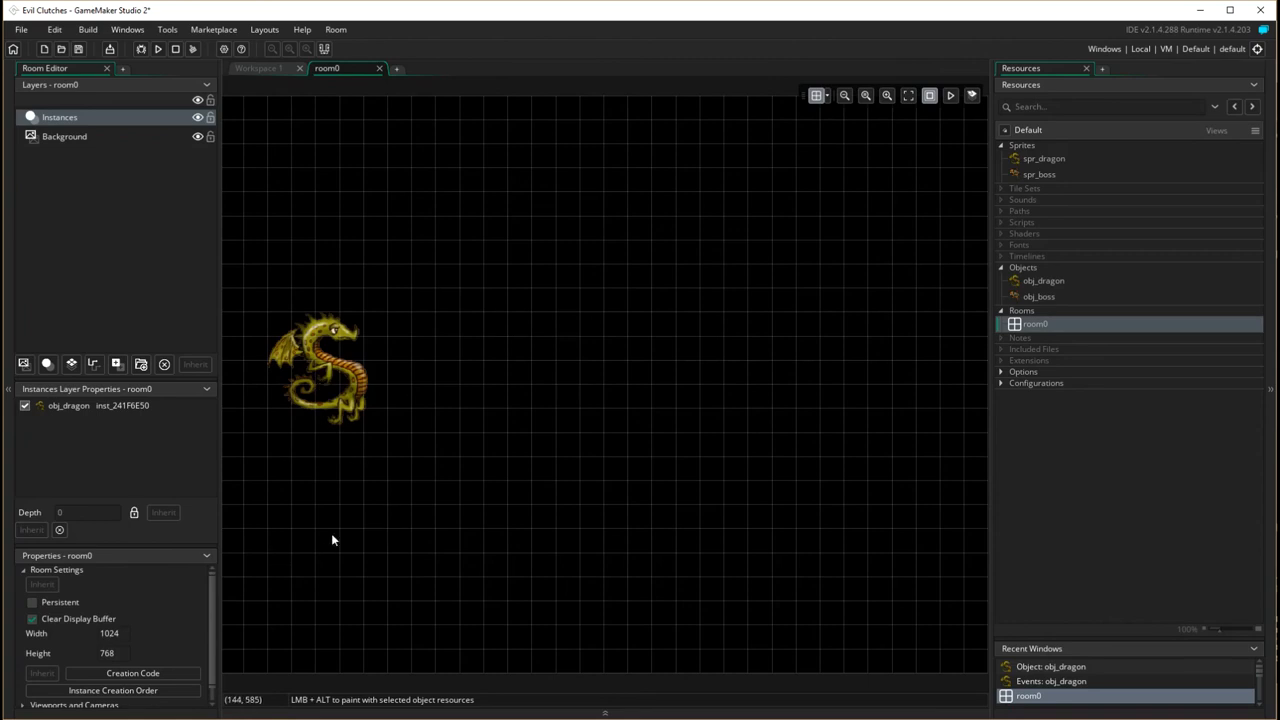
{"action": "mouse_move", "coordinate": [1040, 308]}
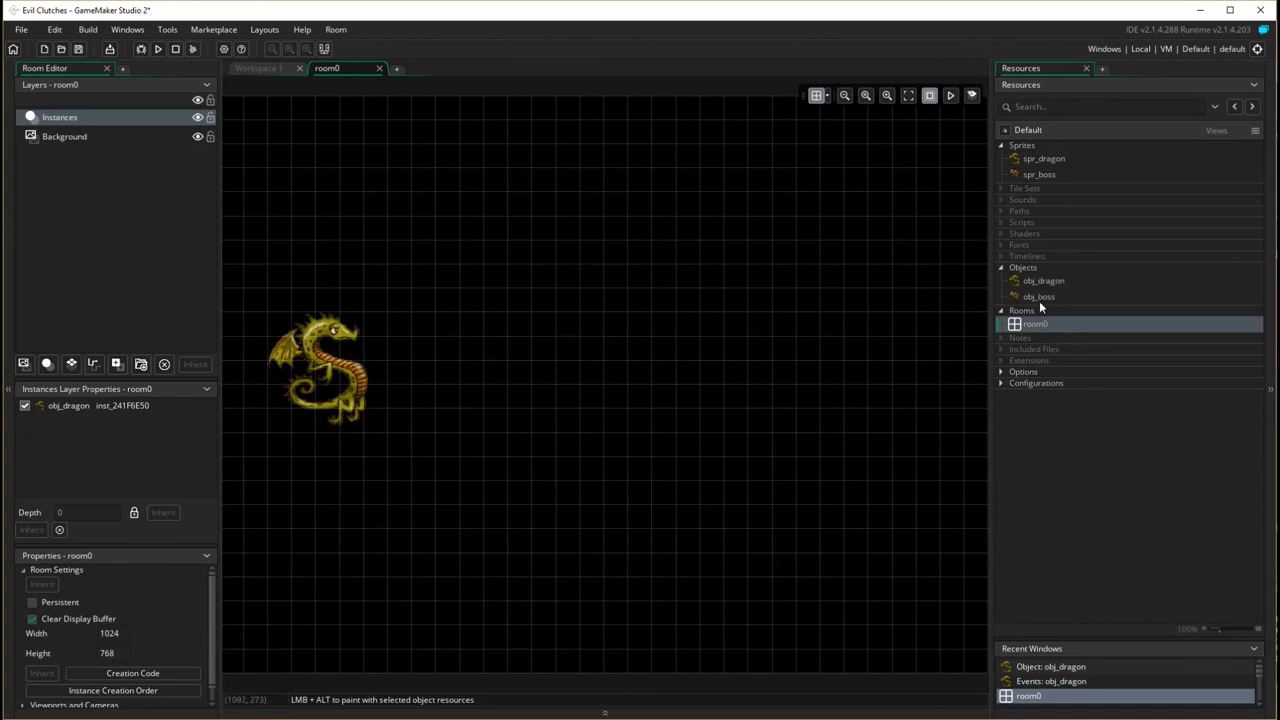
{"action": "left_click", "coordinate": [1038, 296]}
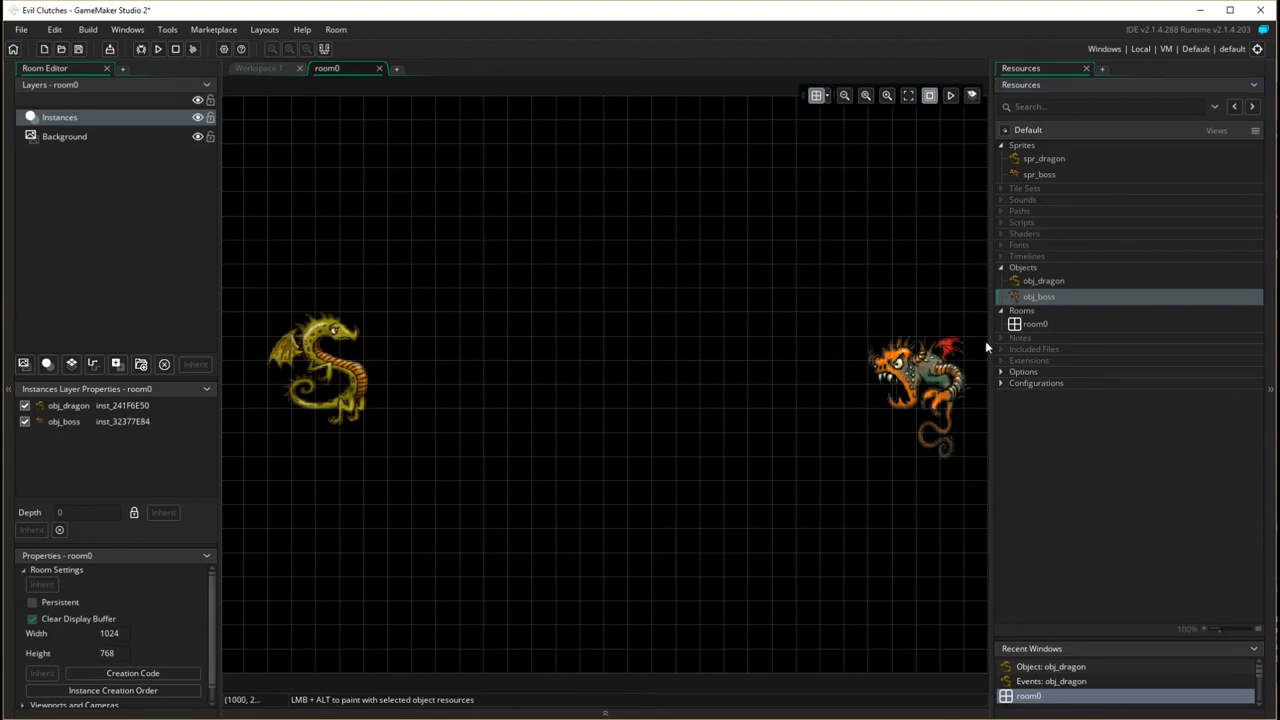
{"action": "mouse_move", "coordinate": [1272, 426]}
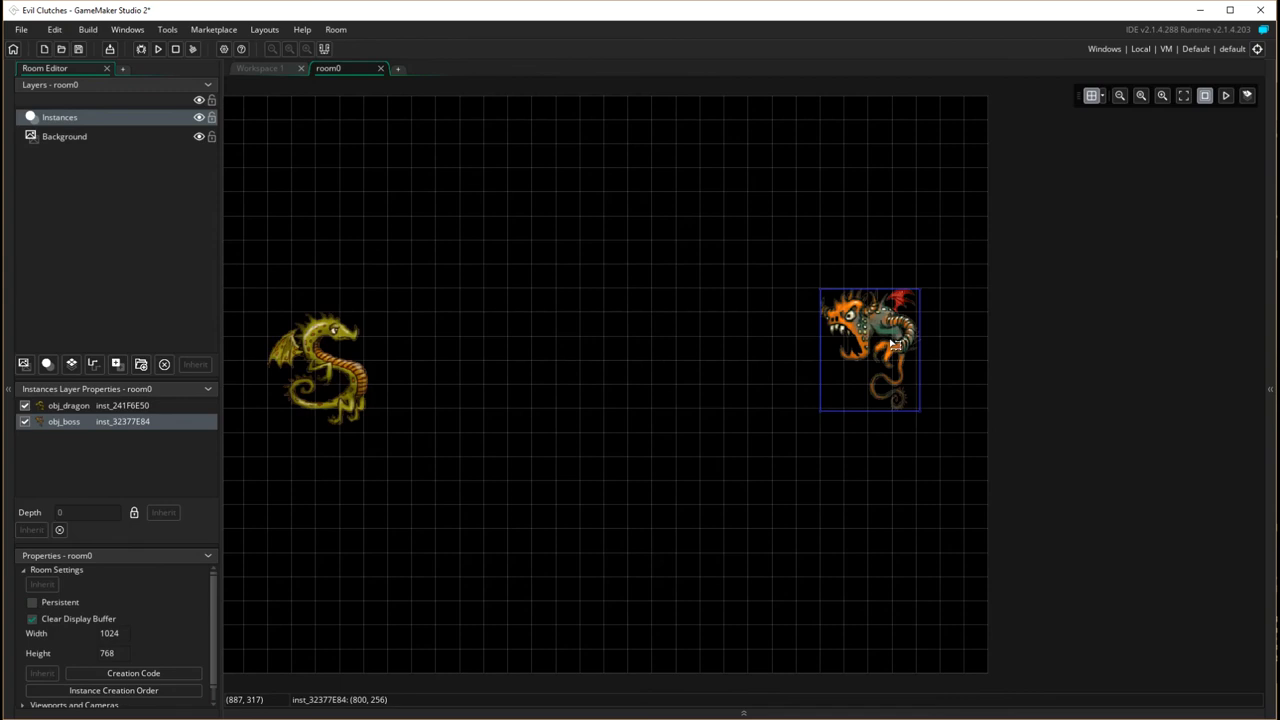
{"action": "left_click_drag", "start_coordinate": [888, 348], "coordinate": [918, 372]}
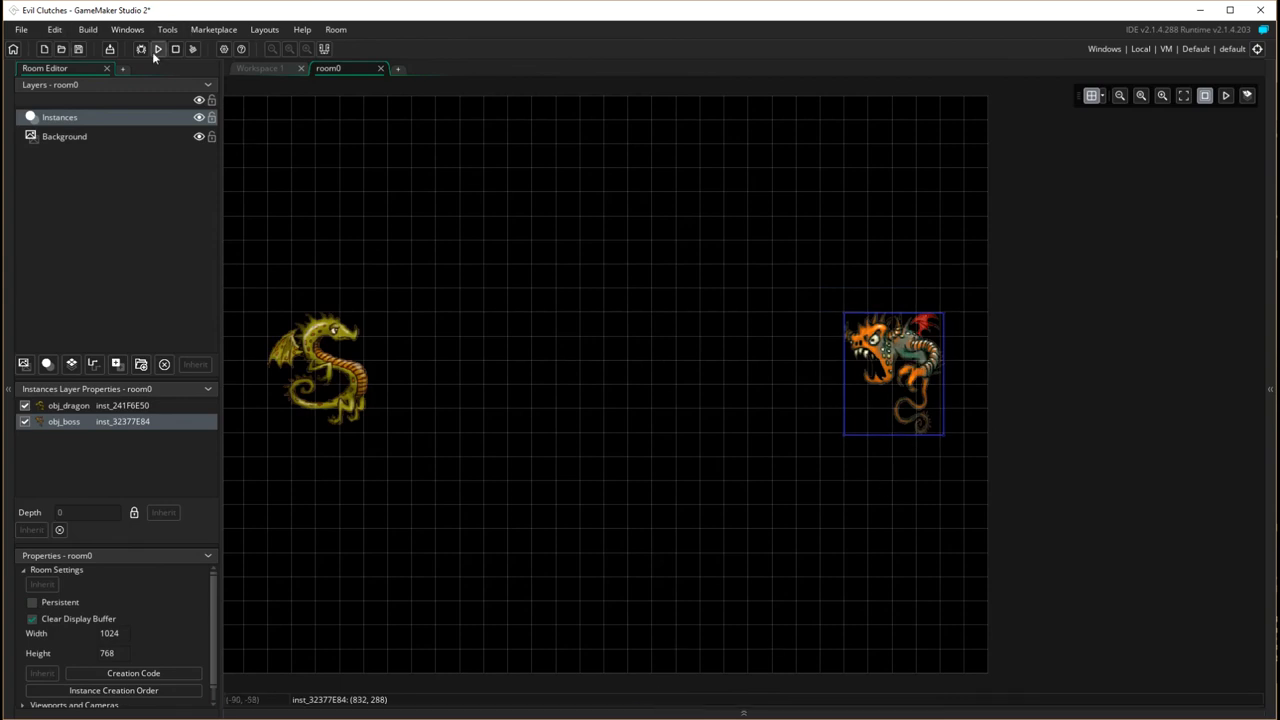
{"action": "left_click", "coordinate": [158, 48]}
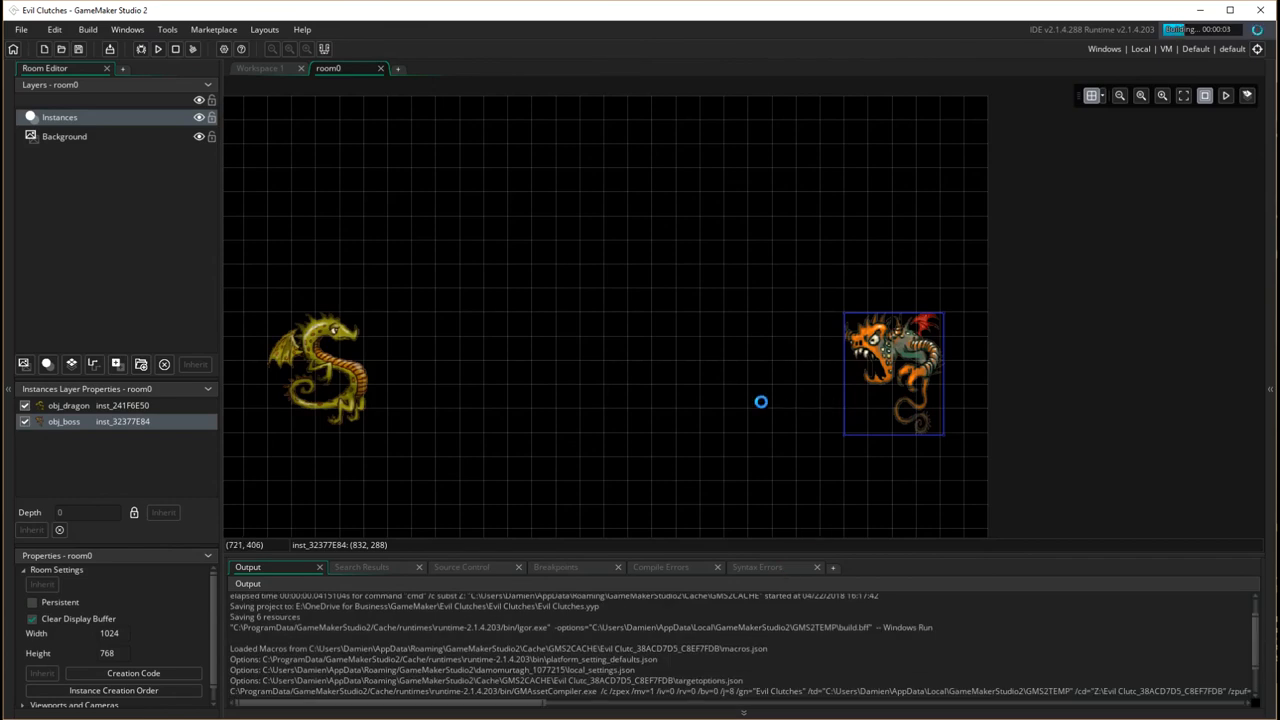